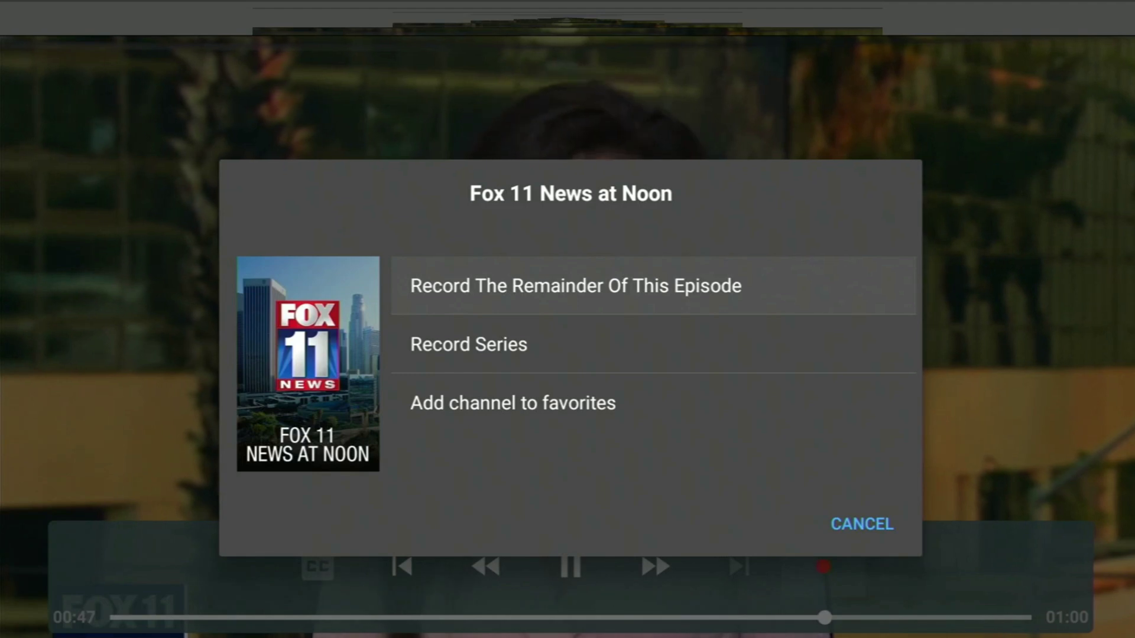
Scroll the stremium.com homepage past the feature circles and recording sections to Get The App pricing.
click(575, 287)
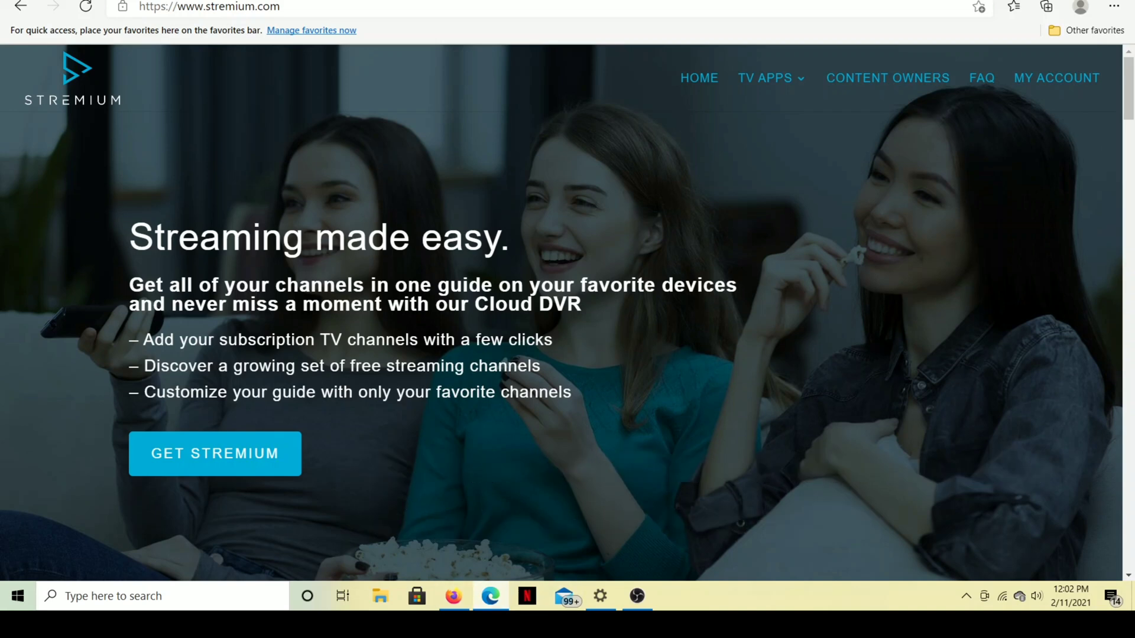
scroll(down, 3)
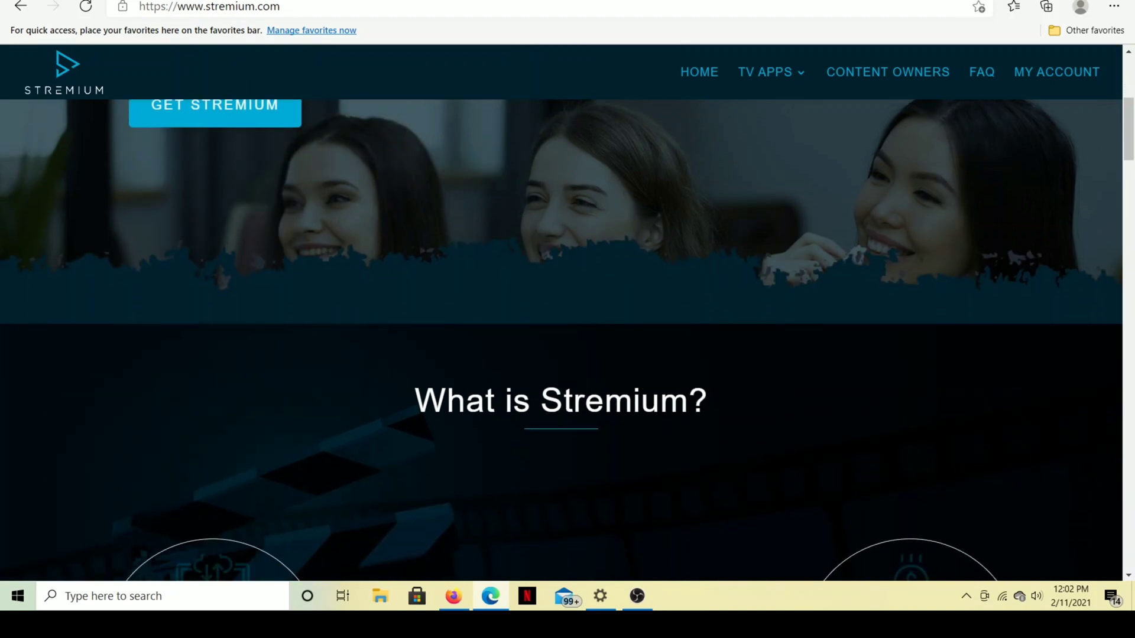
scroll(down, 3)
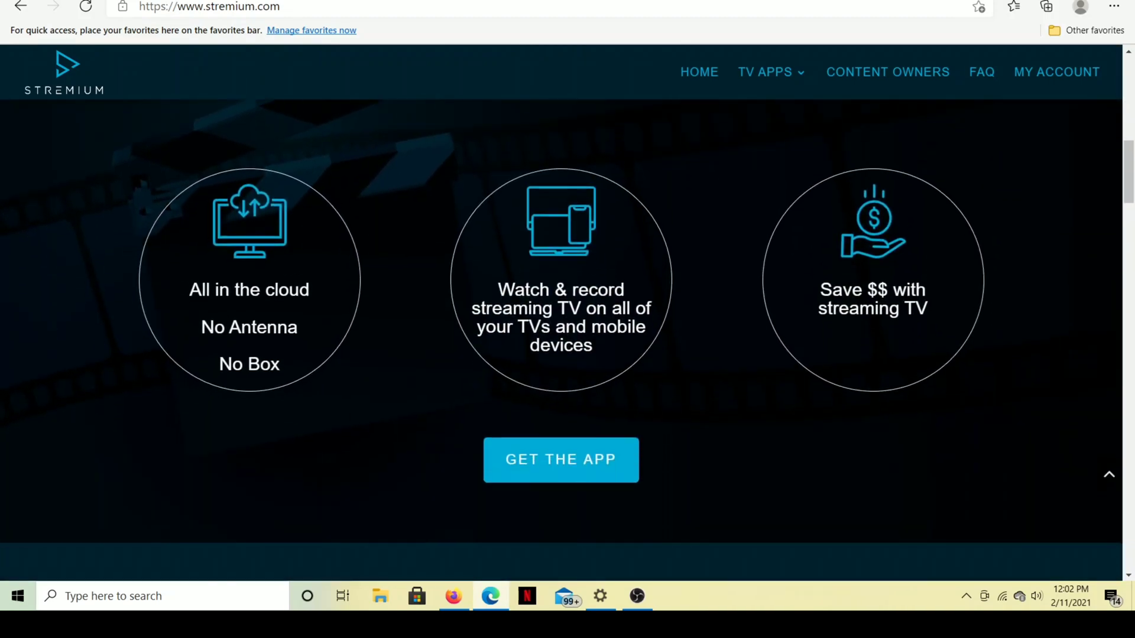
scroll(down, 3)
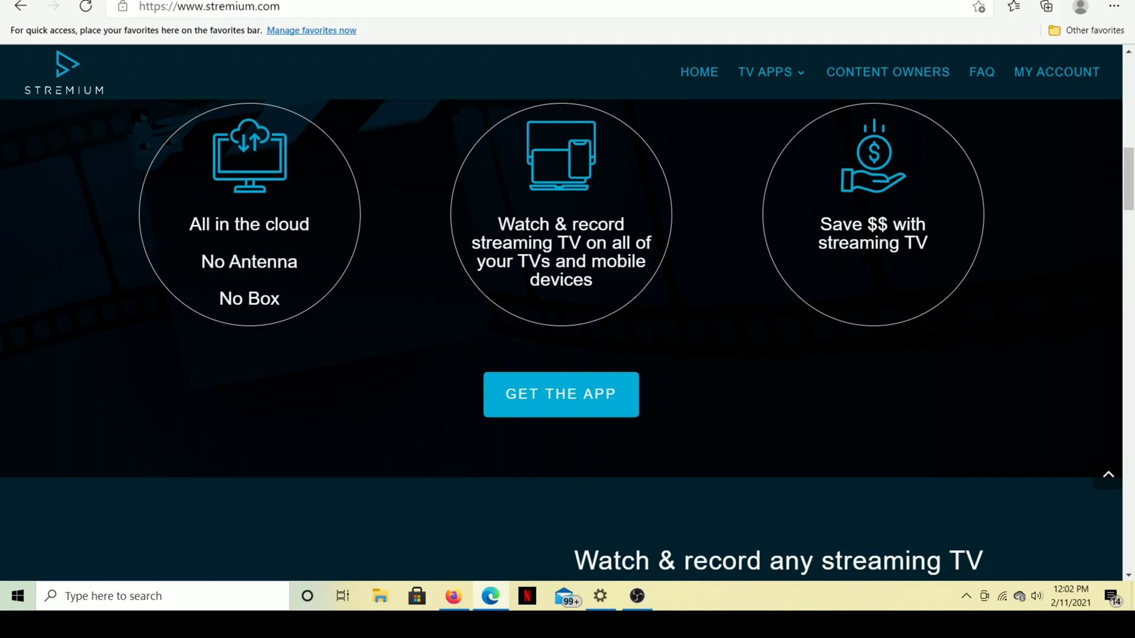
scroll(down, 3)
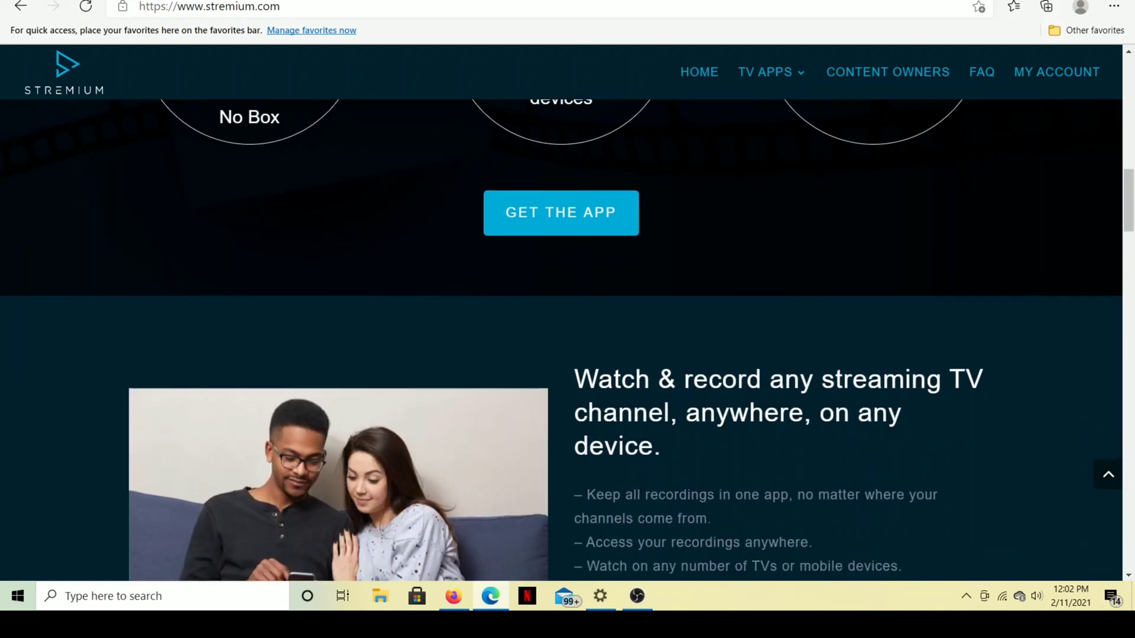
scroll(down, 3)
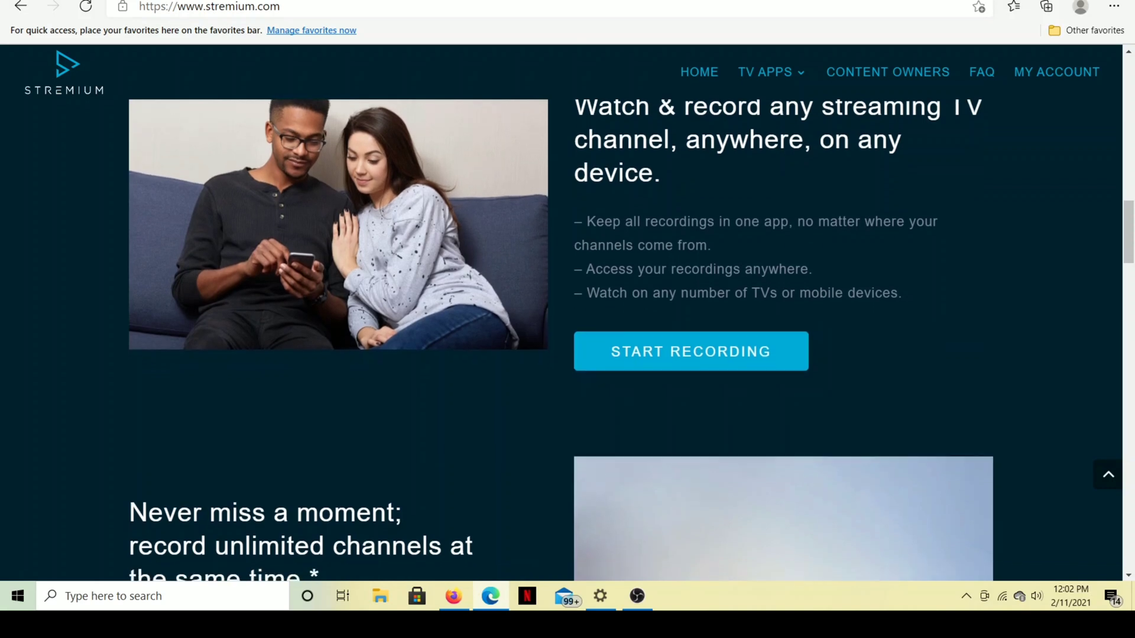
scroll(down, 3)
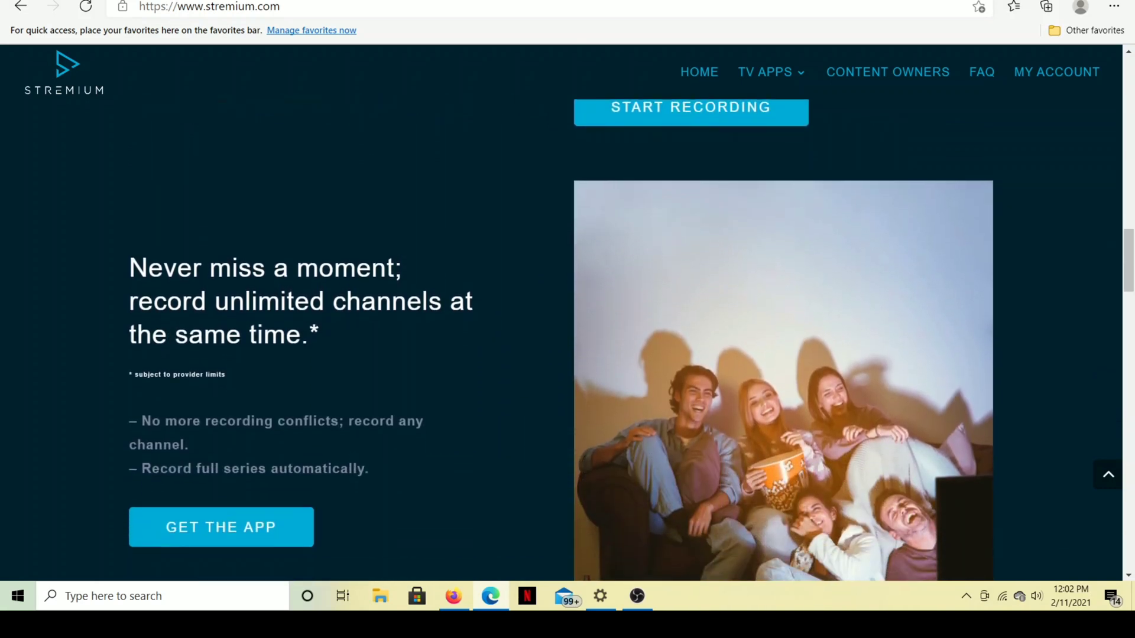
scroll(down, 3)
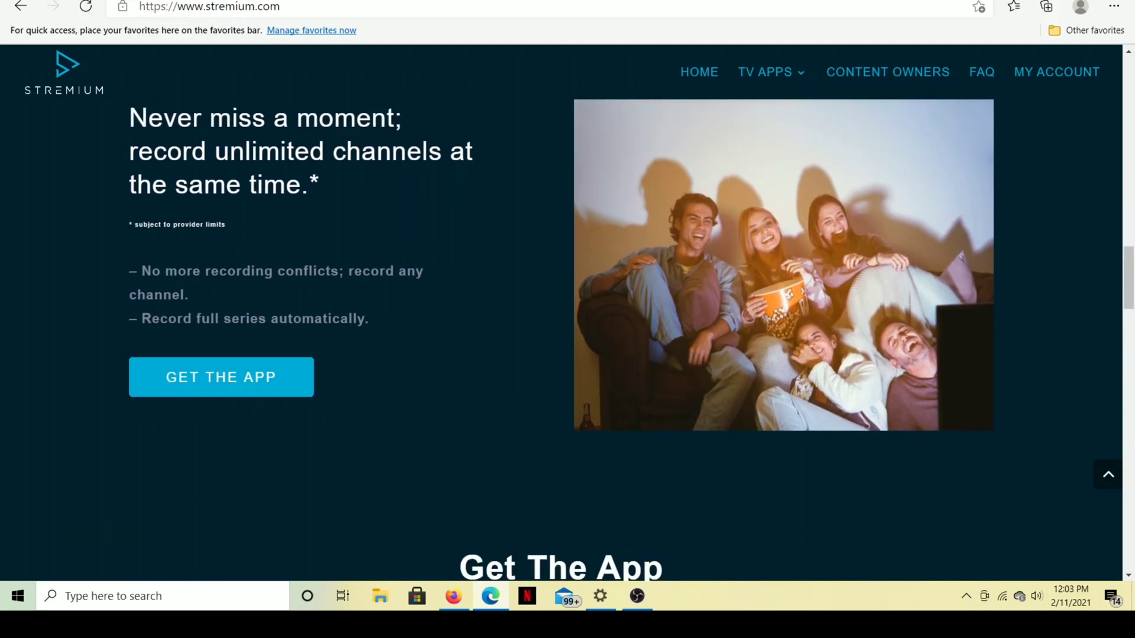
scroll(down, 3)
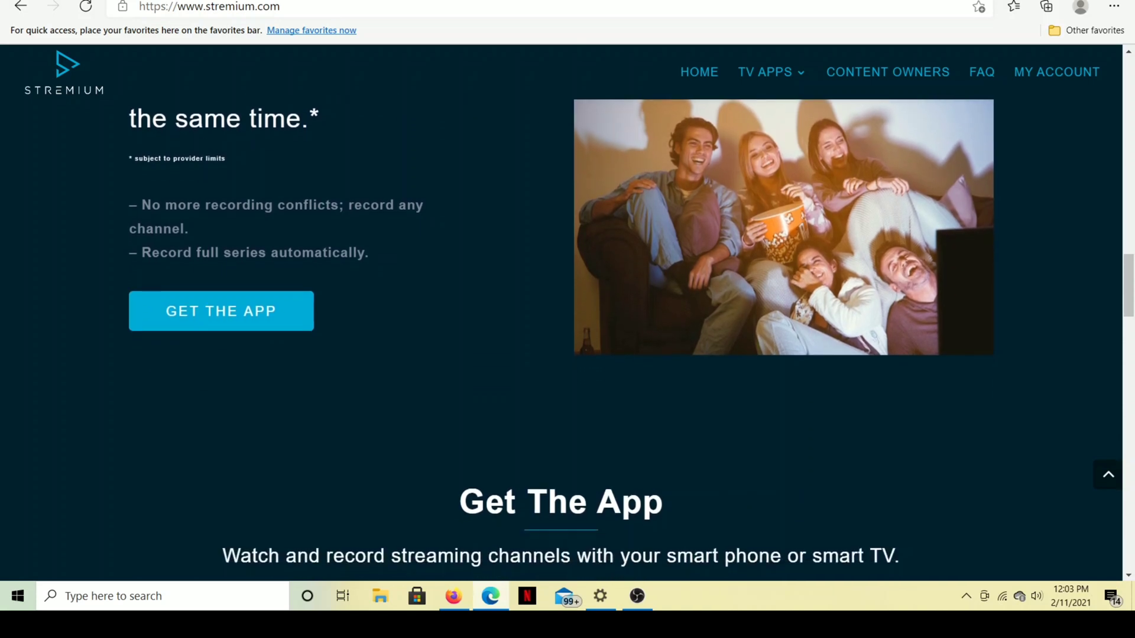
scroll(down, 3)
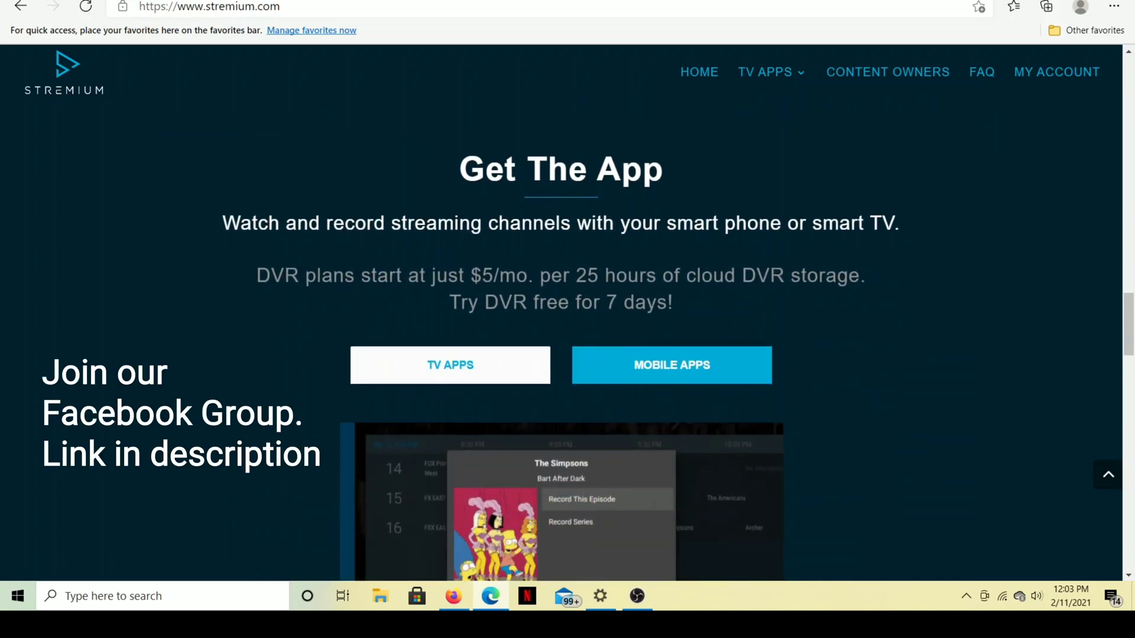
scroll(down, 3)
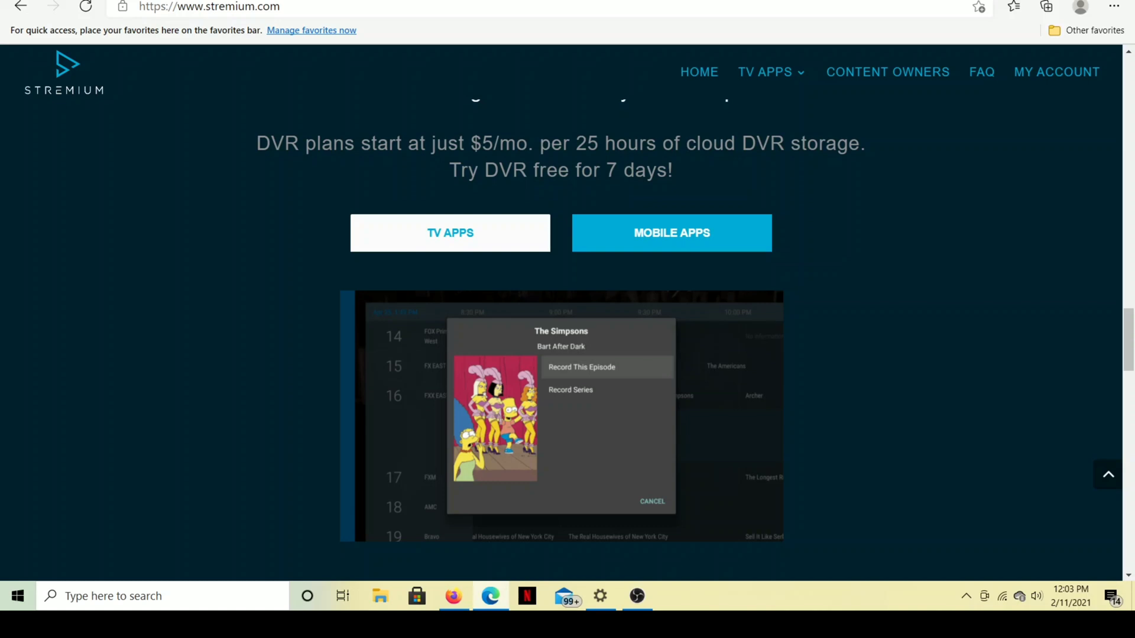
scroll(down, 3)
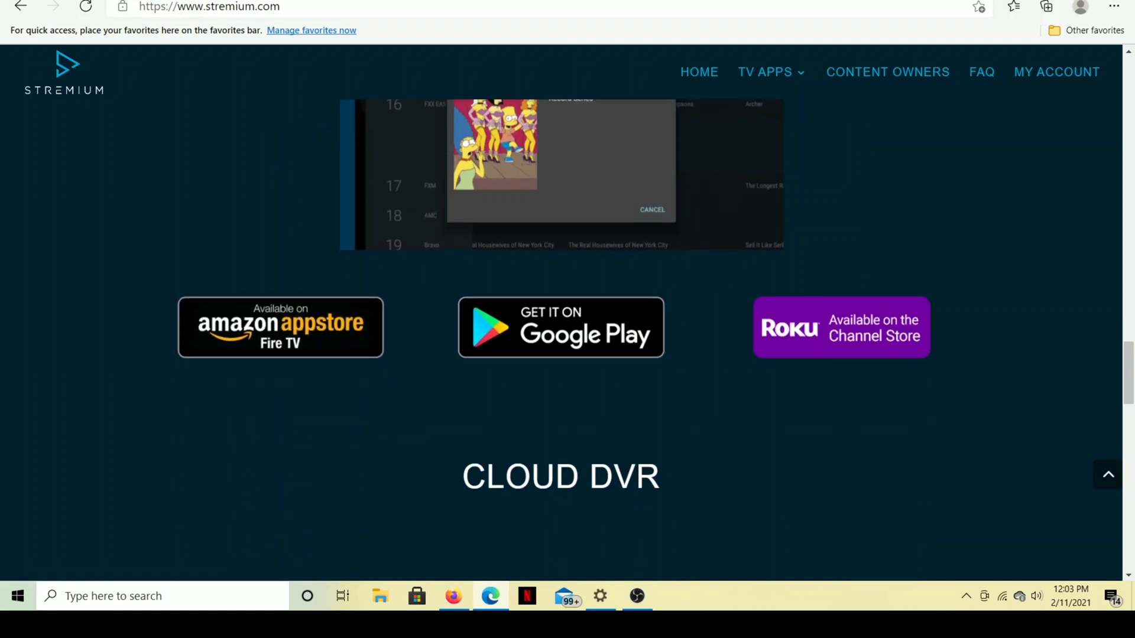
scroll(down, 3)
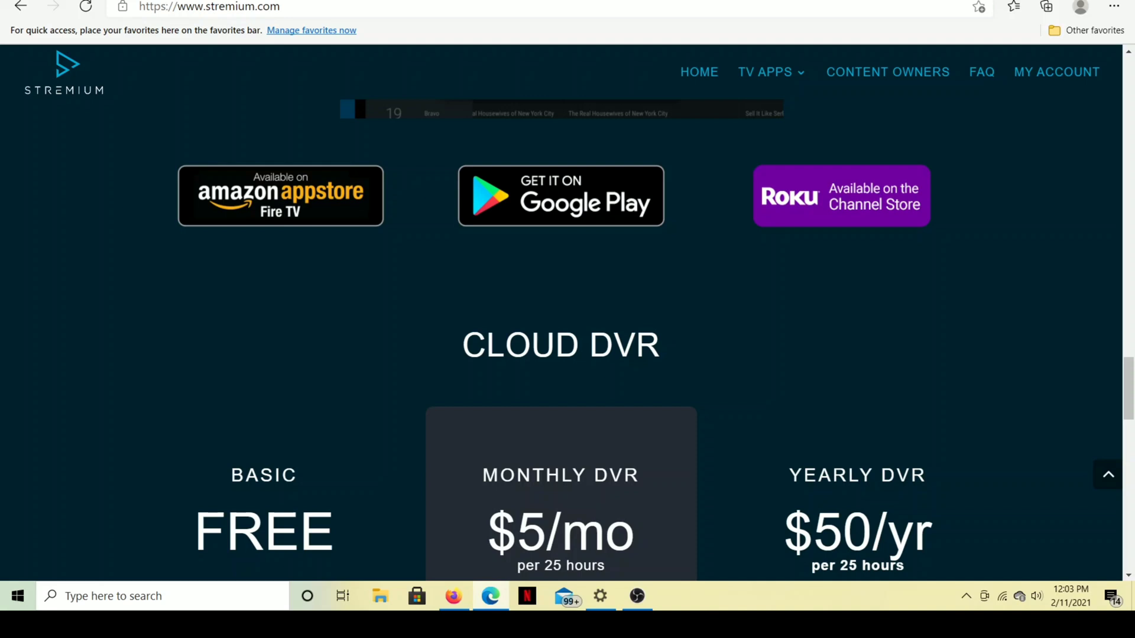
scroll(down, 3)
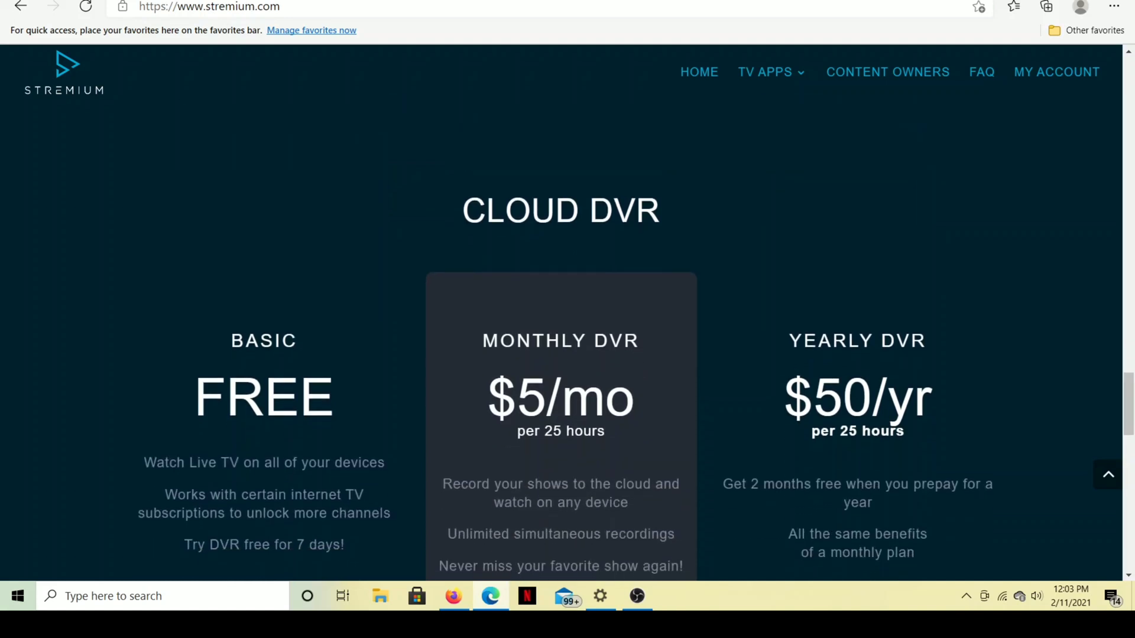
scroll(down, 3)
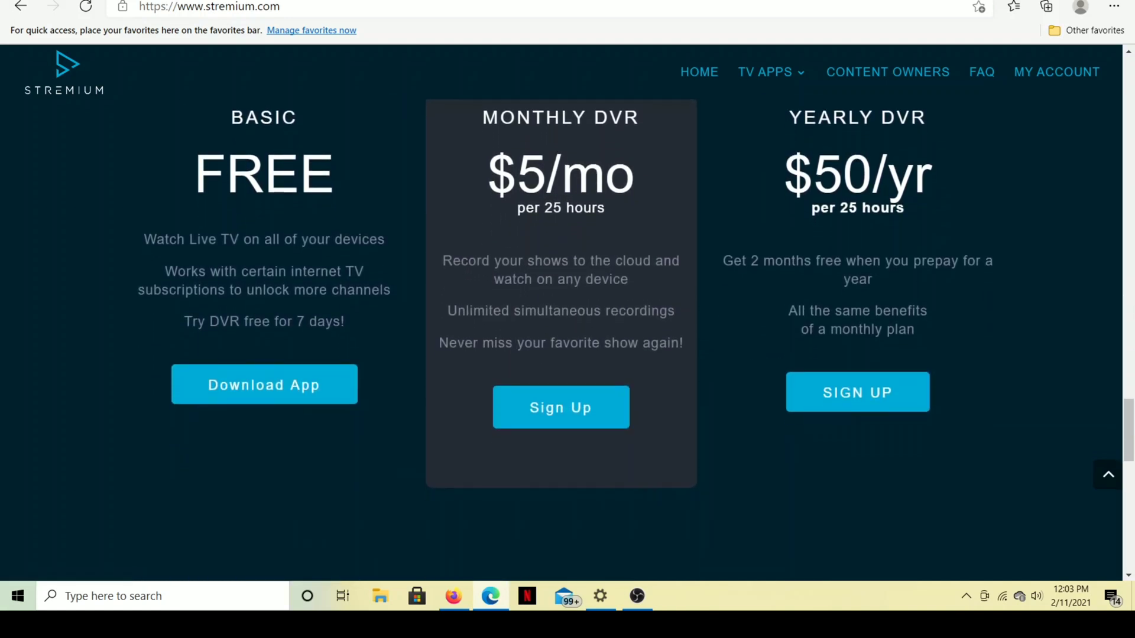
scroll(down, 3)
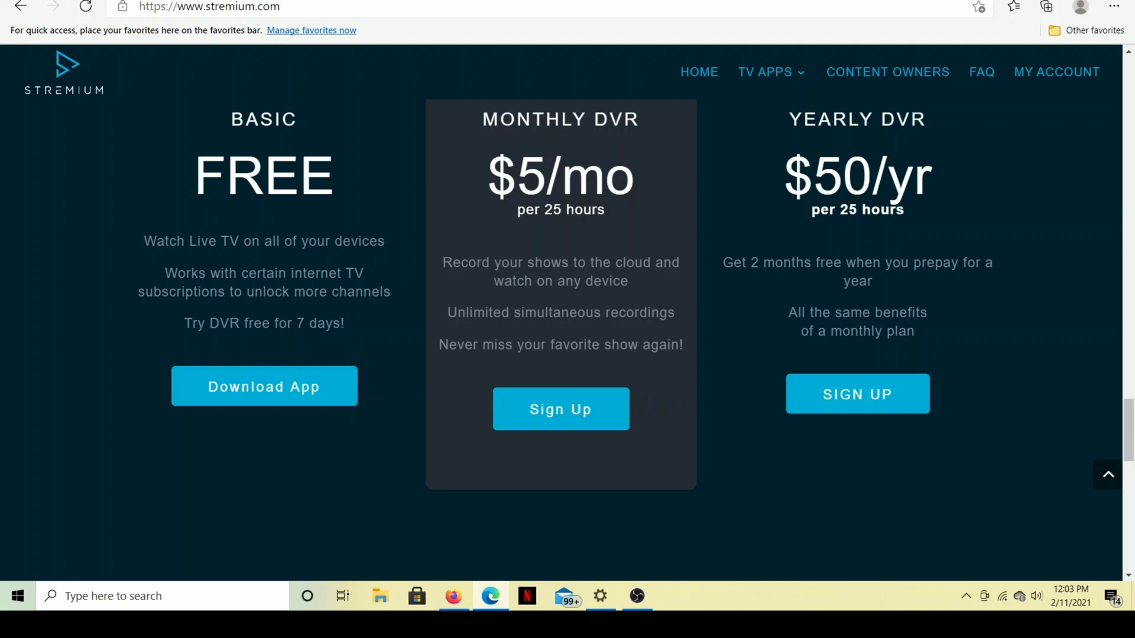
scroll(down, 3)
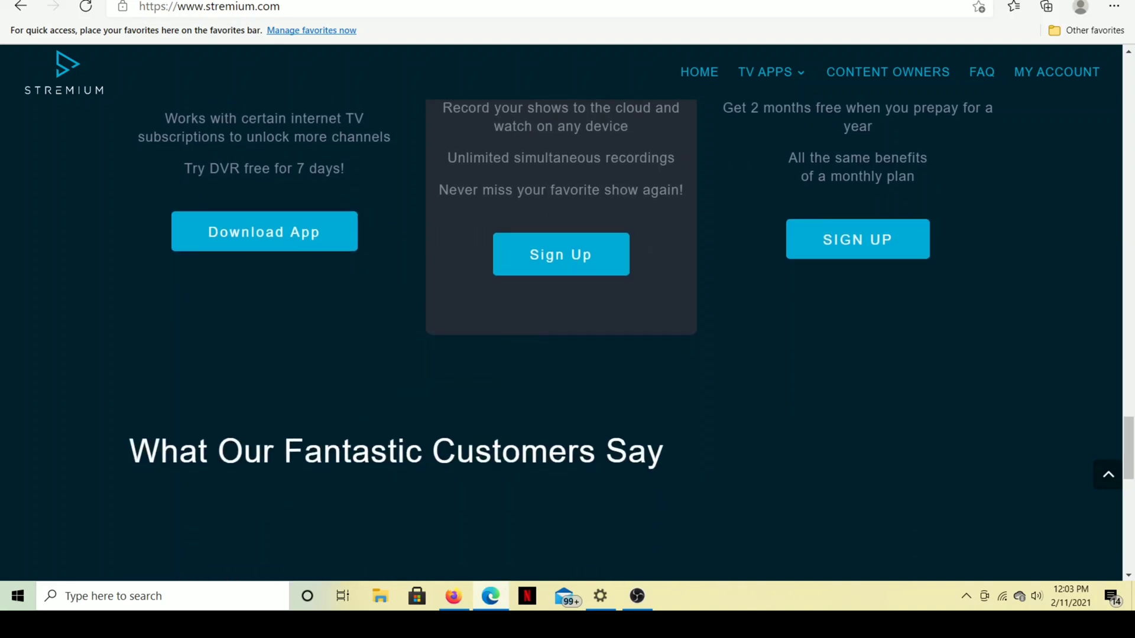
scroll(down, 3)
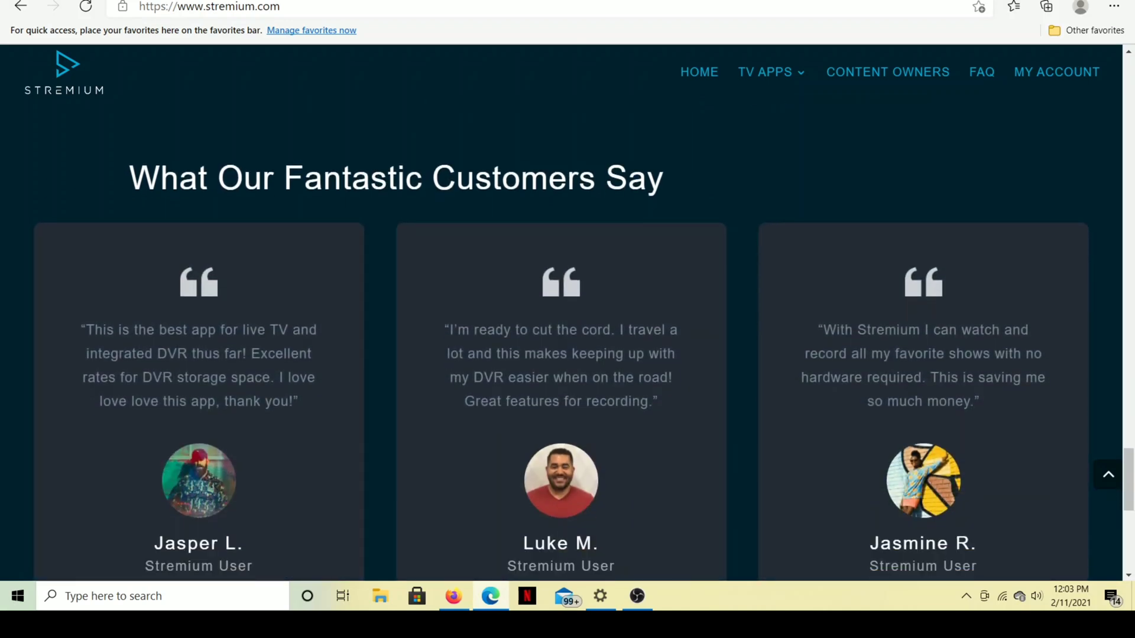
scroll(down, 3)
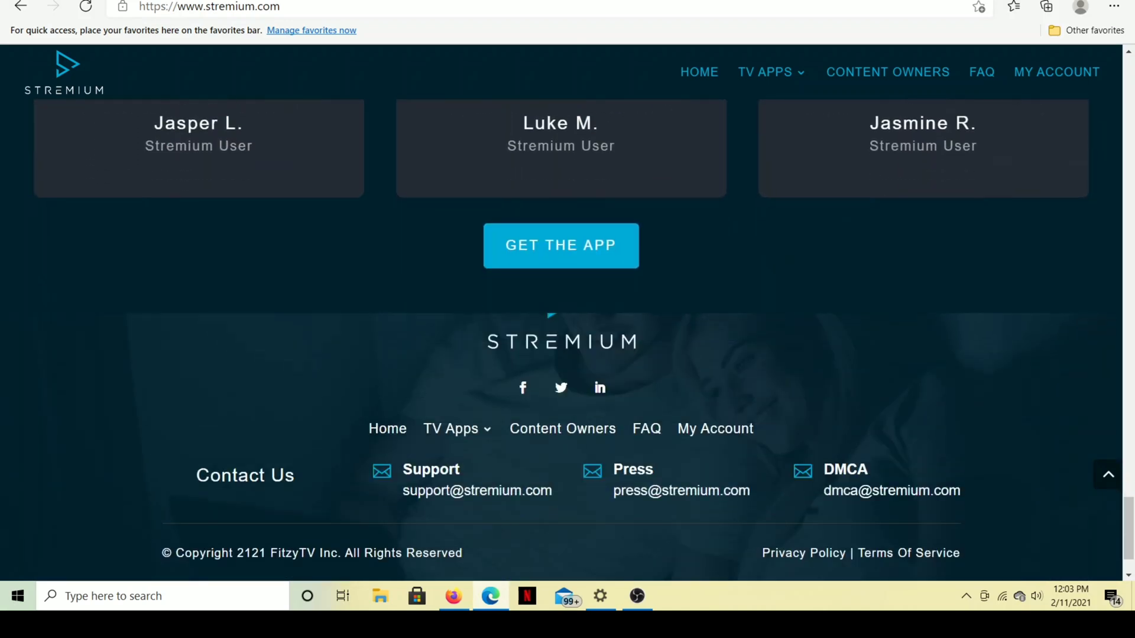
scroll(up, 3)
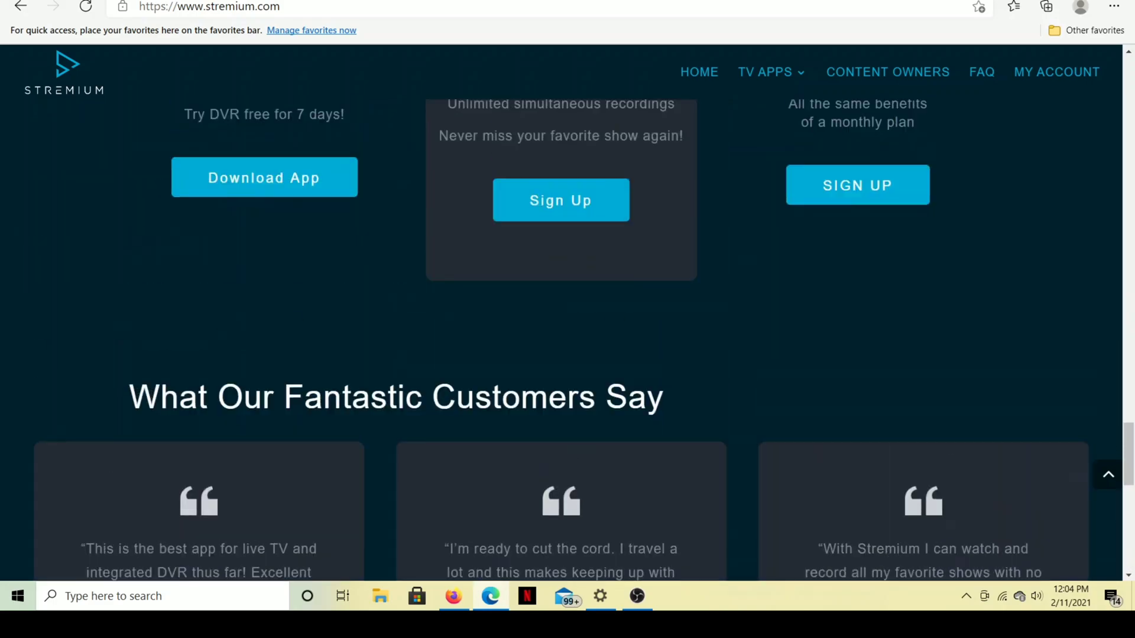
scroll(up, 3)
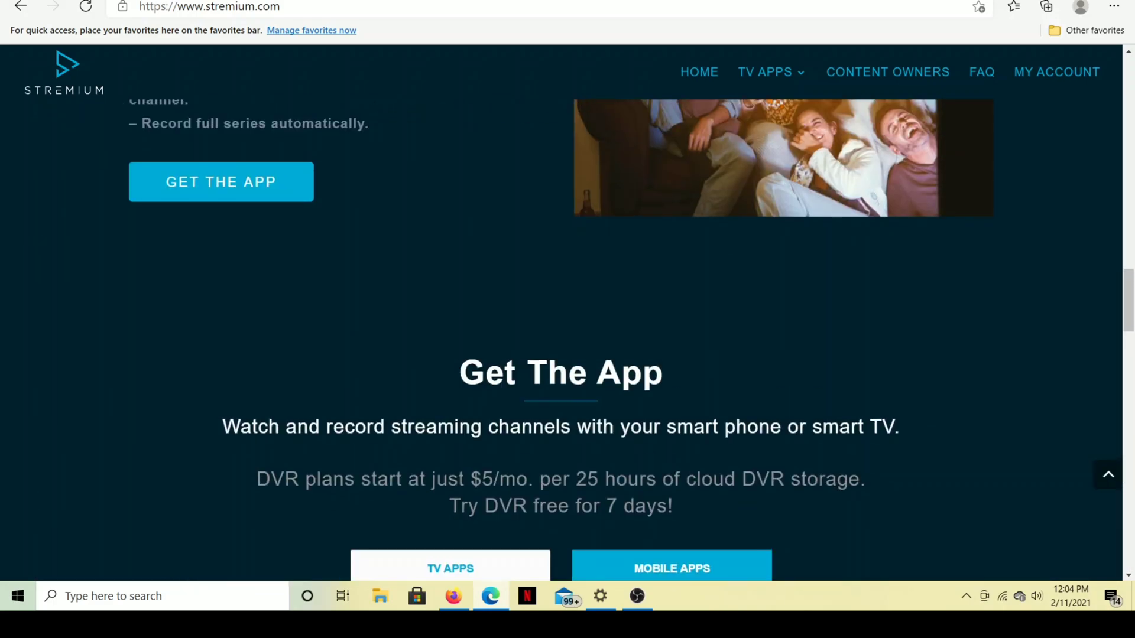
scroll(up, 3)
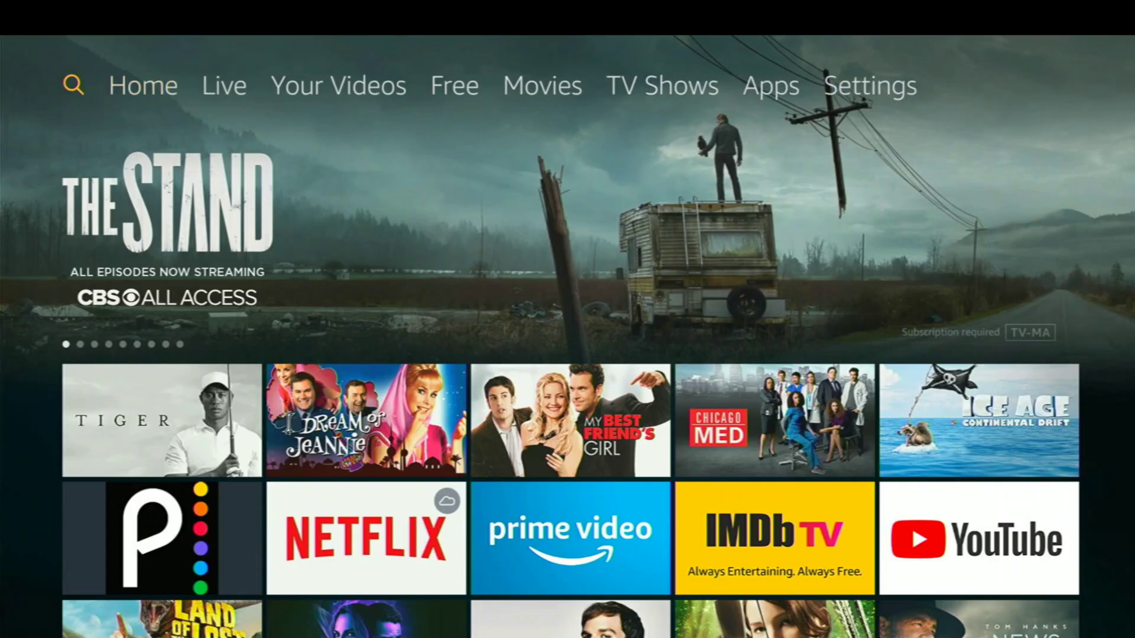
Search Fire TV for 'Stremium' letter by letter and choose the Stremium suggestion.
click(72, 86)
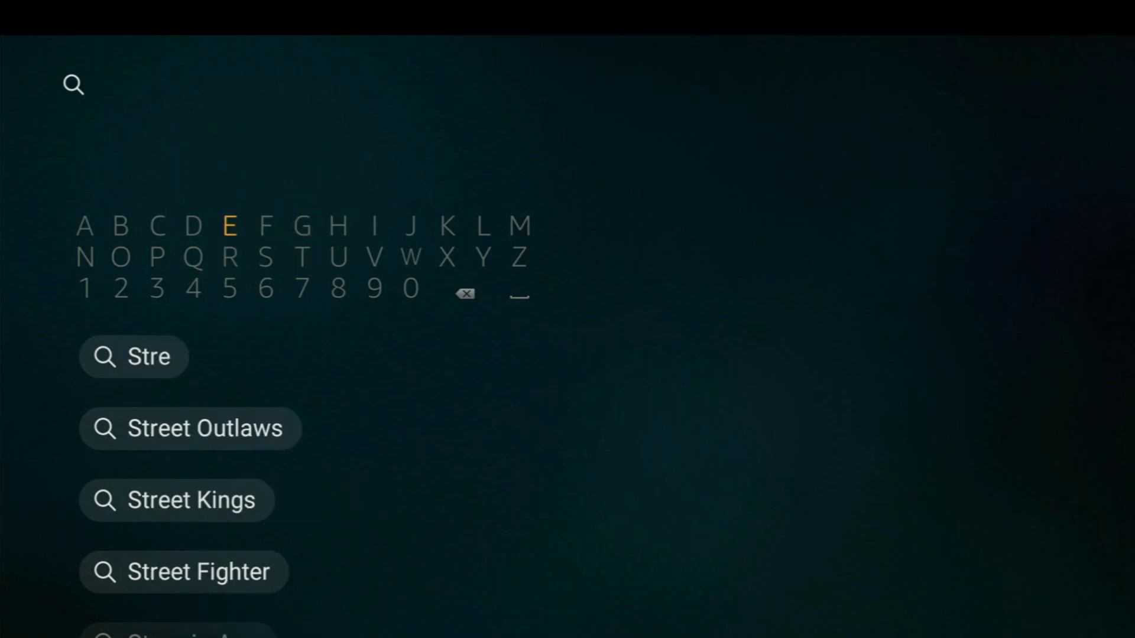
mouse_move(230, 258)
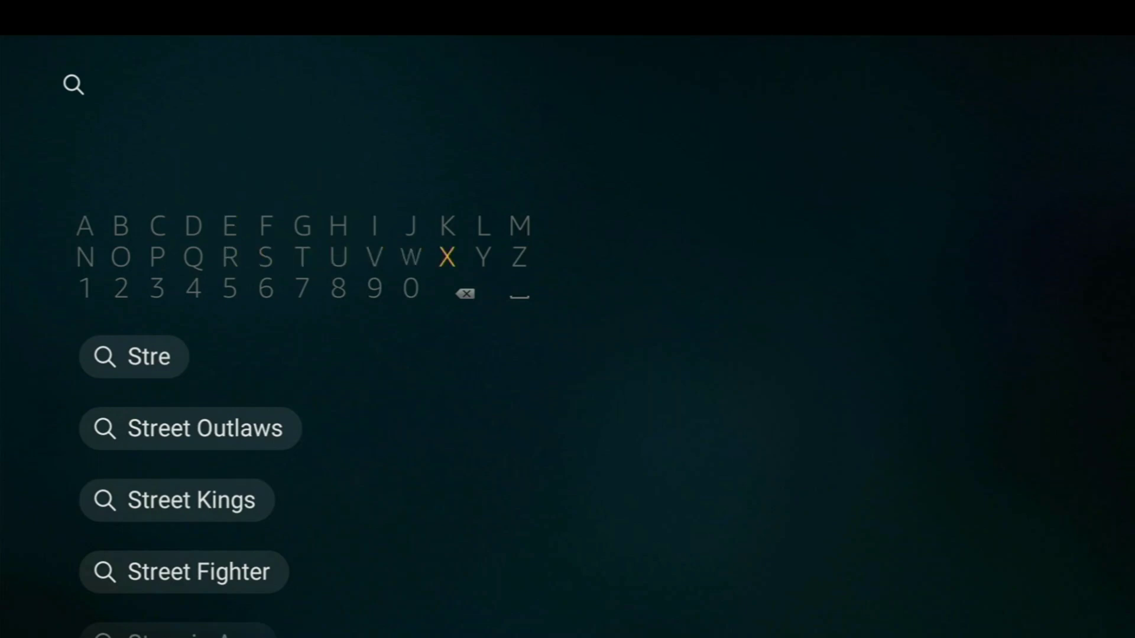
click(520, 226)
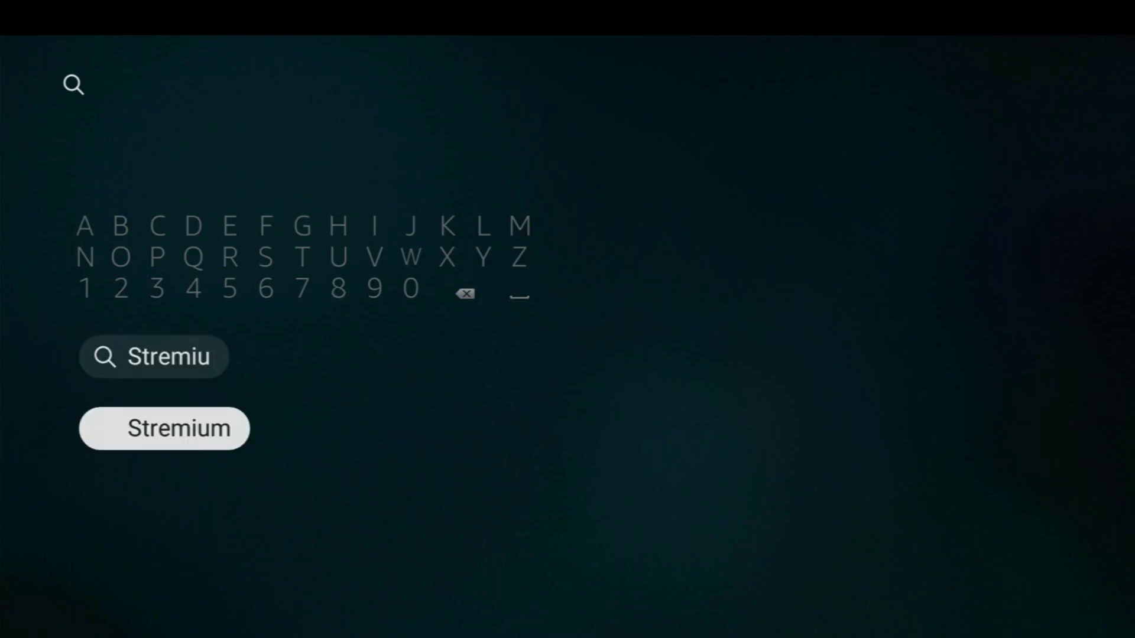
click(165, 428)
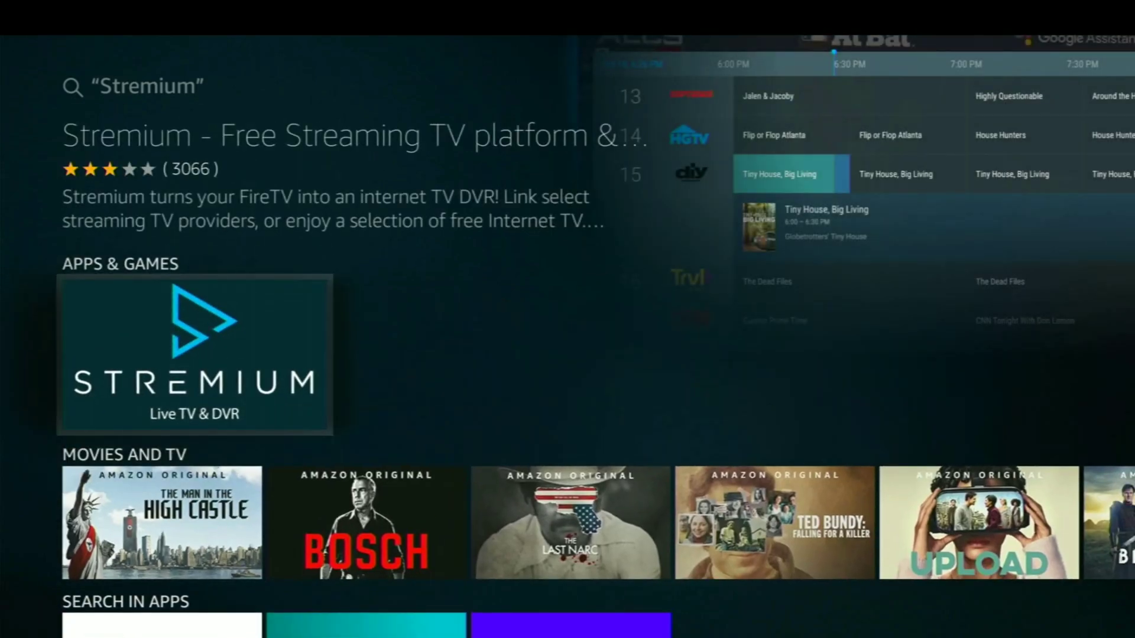
Select the Stremium tile under Apps & Games and download it with Get.
click(194, 355)
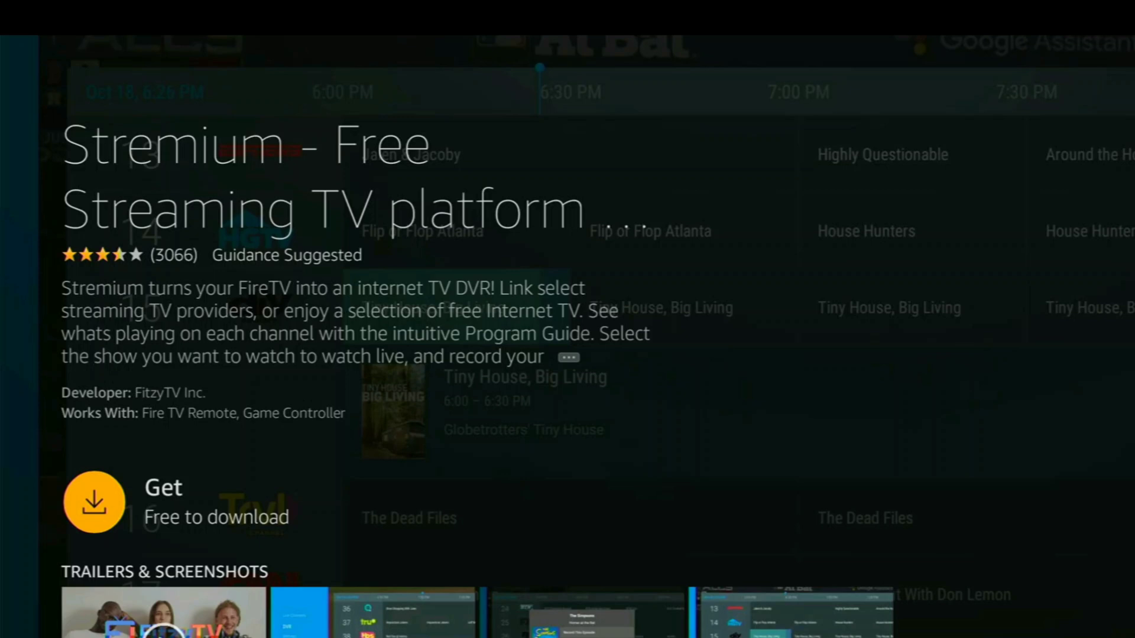
click(94, 501)
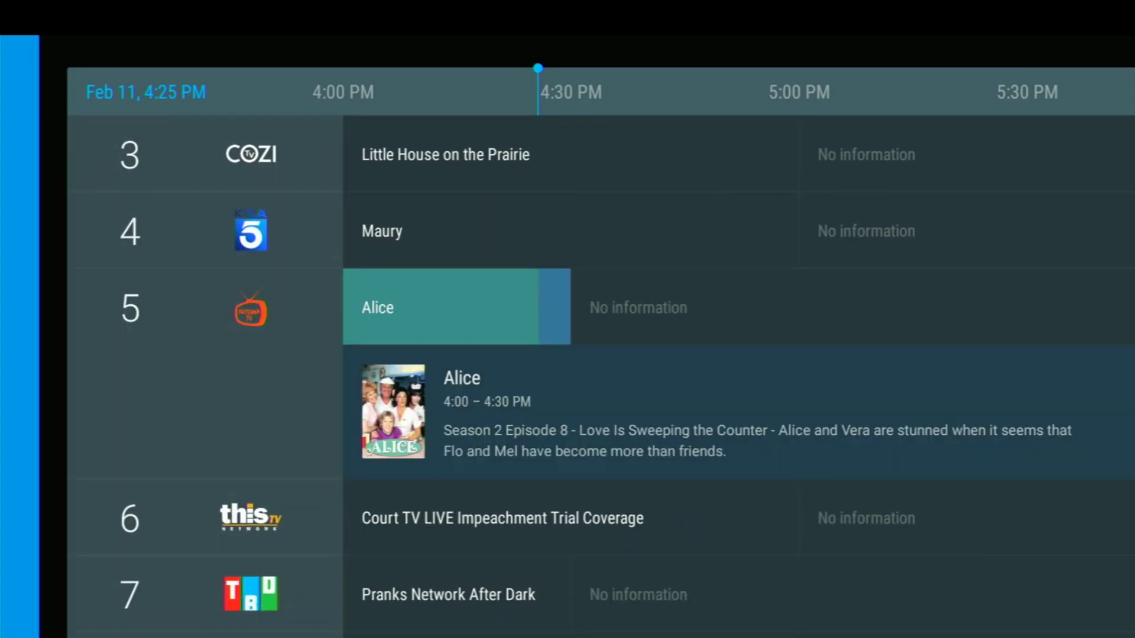
scroll(down, 3)
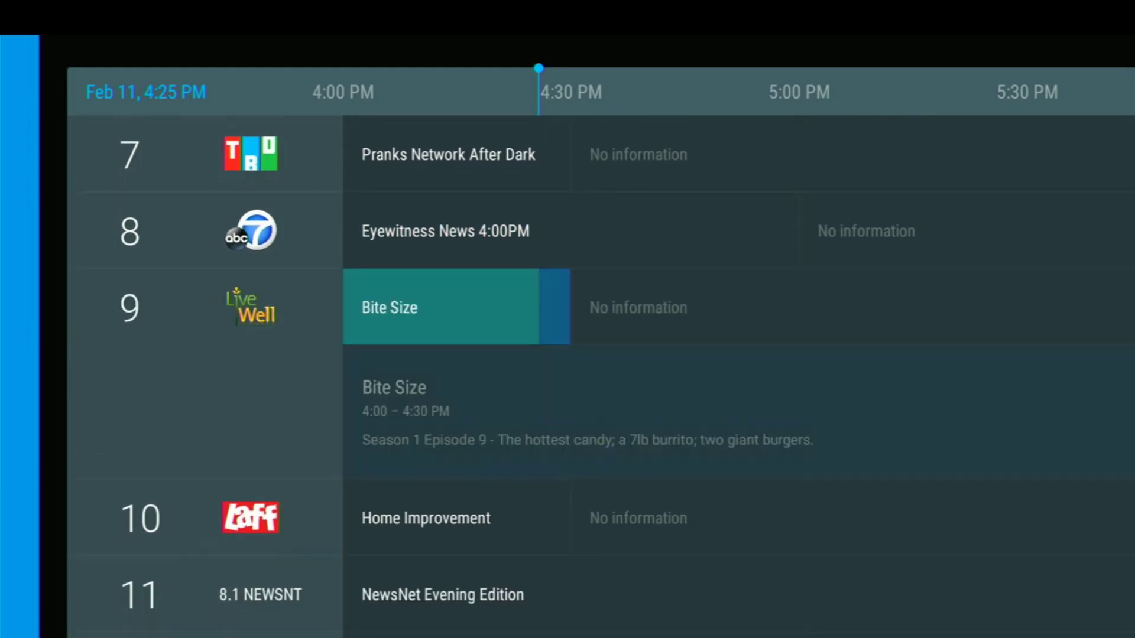
scroll(down, 3)
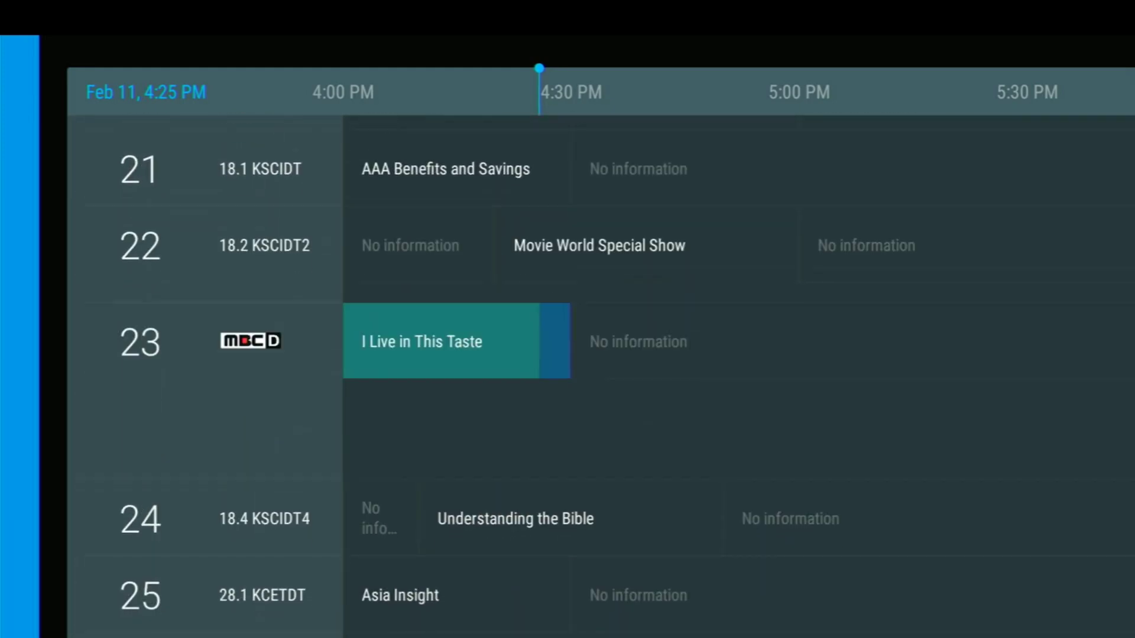
scroll(down, 3)
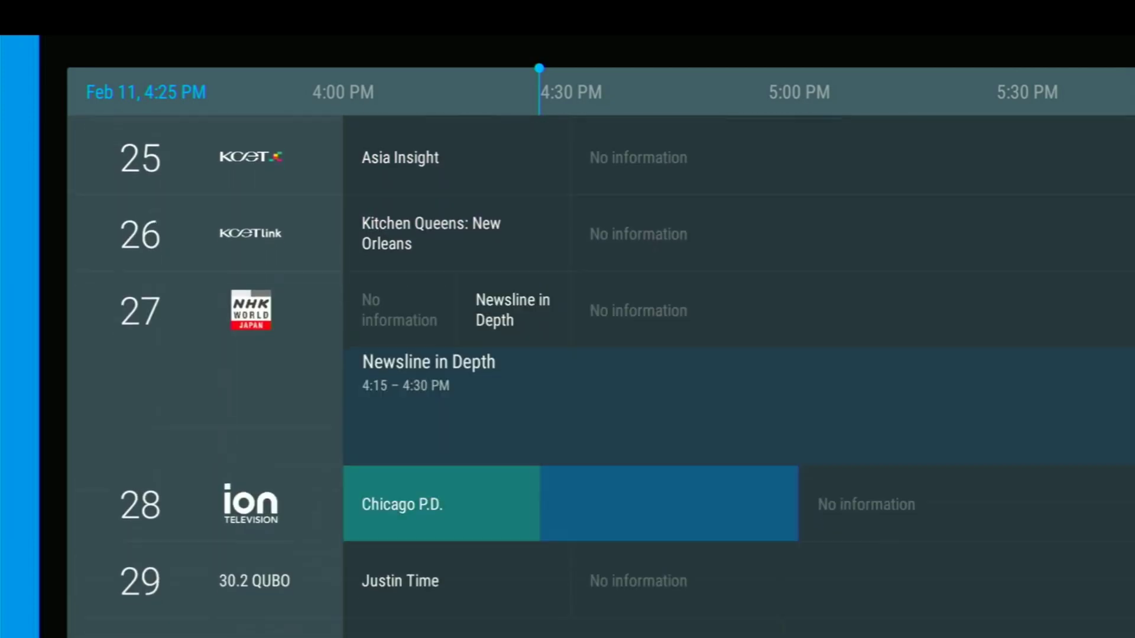
scroll(down, 3)
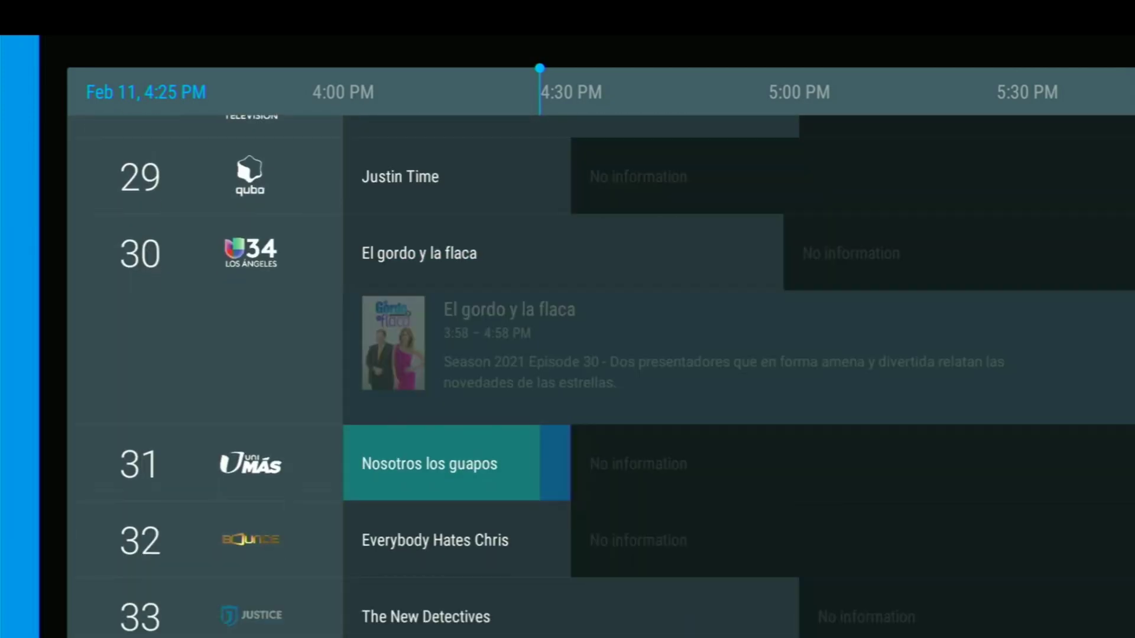
scroll(down, 3)
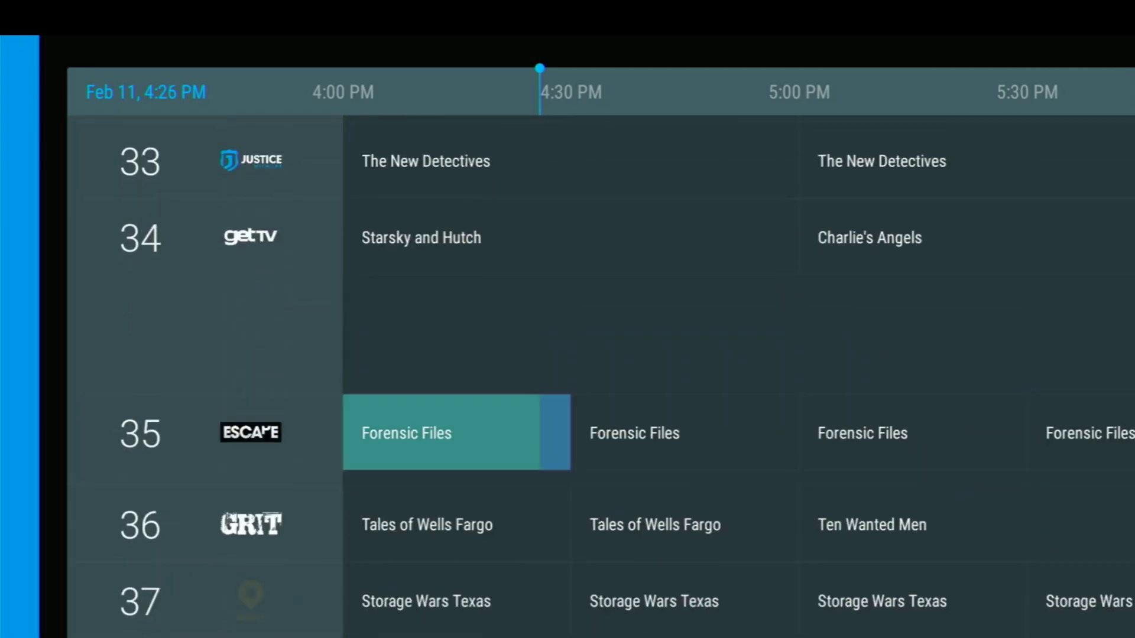
scroll(down, 3)
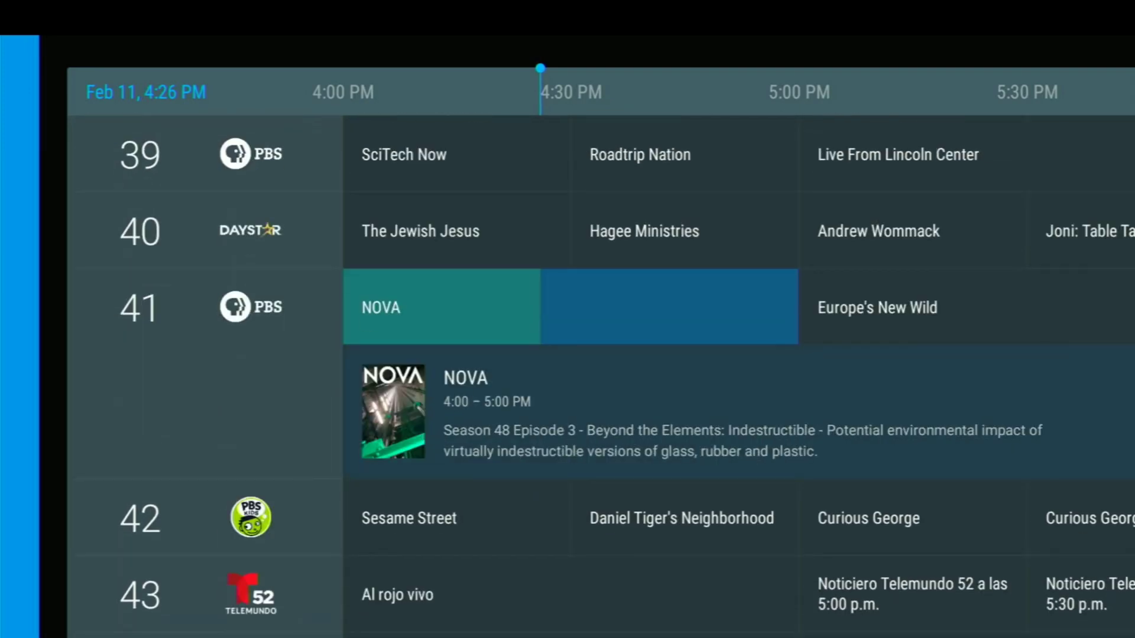
scroll(down, 3)
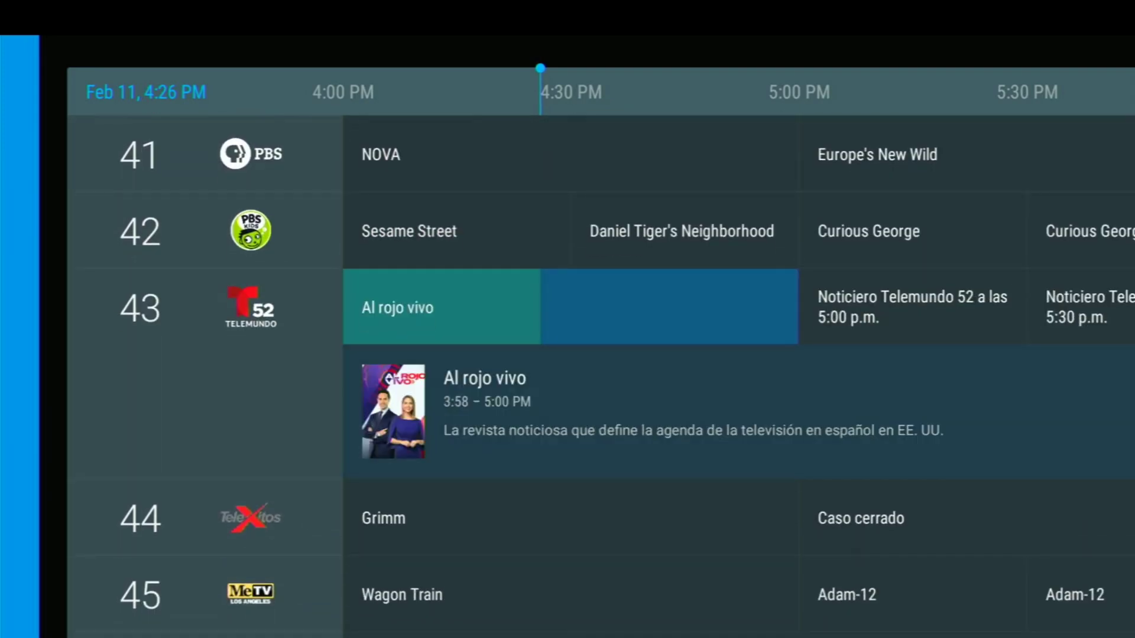
scroll(down, 3)
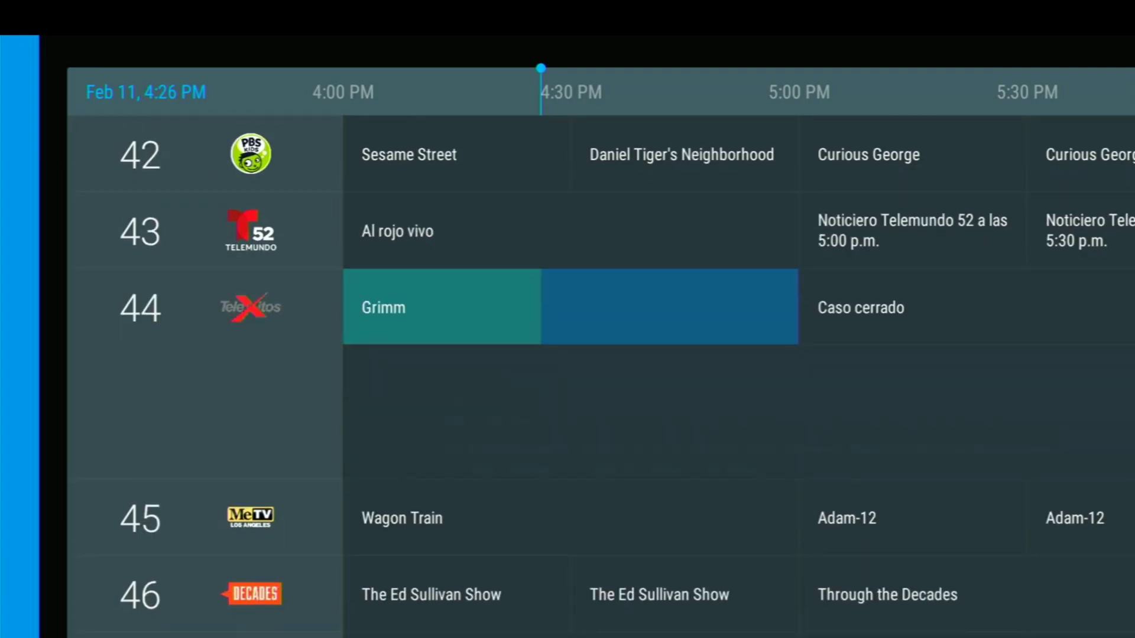
scroll(down, 3)
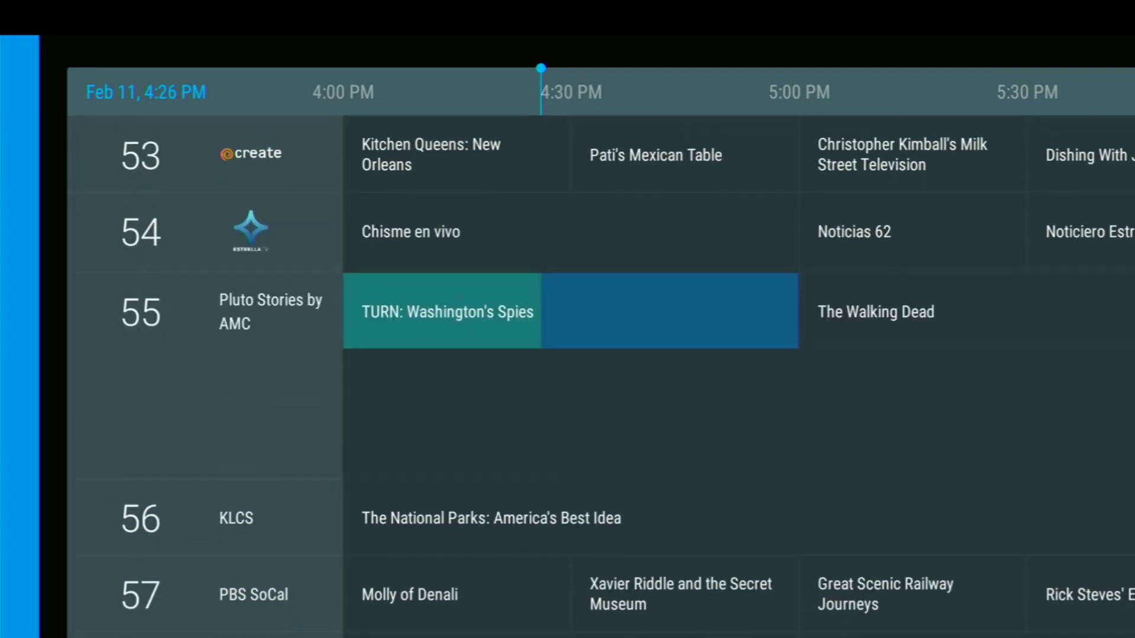
scroll(down, 3)
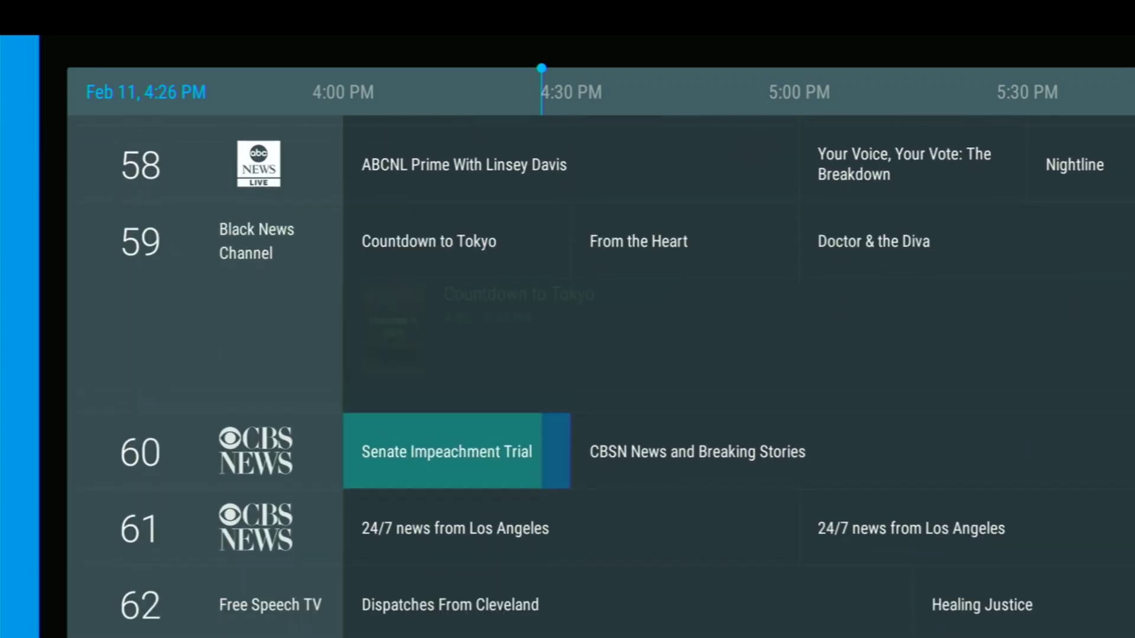
scroll(down, 3)
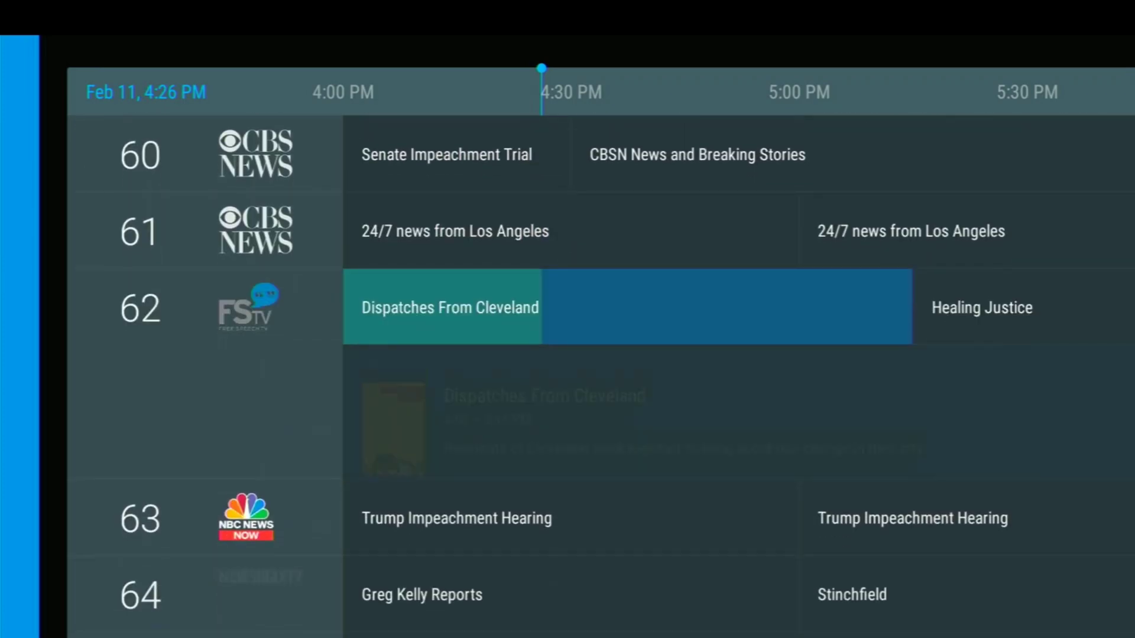
scroll(down, 3)
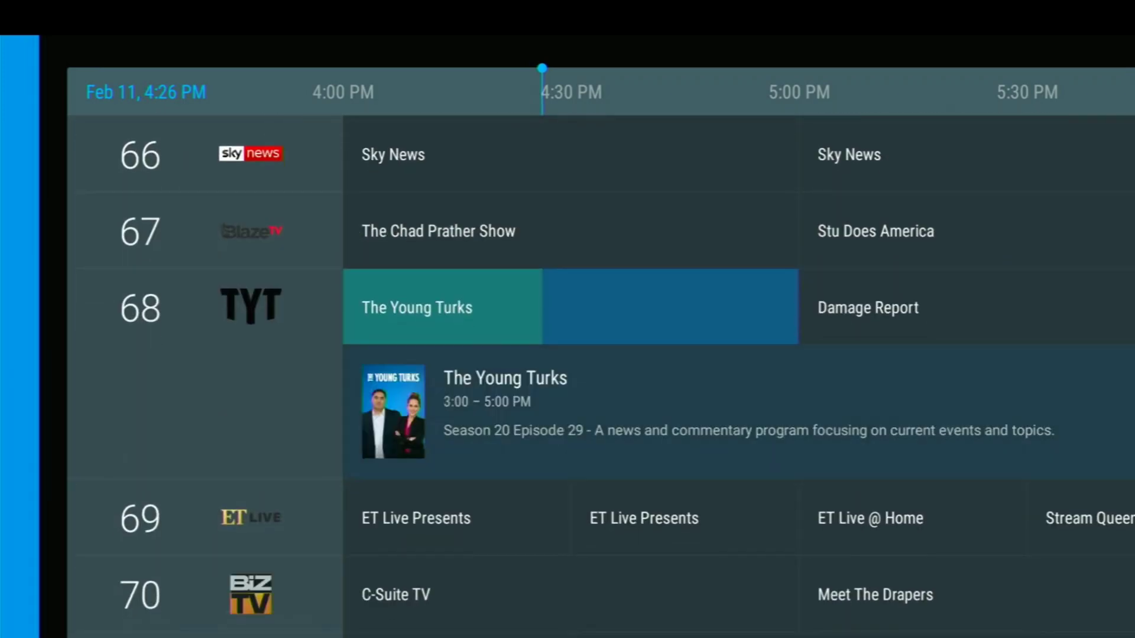
scroll(down, 3)
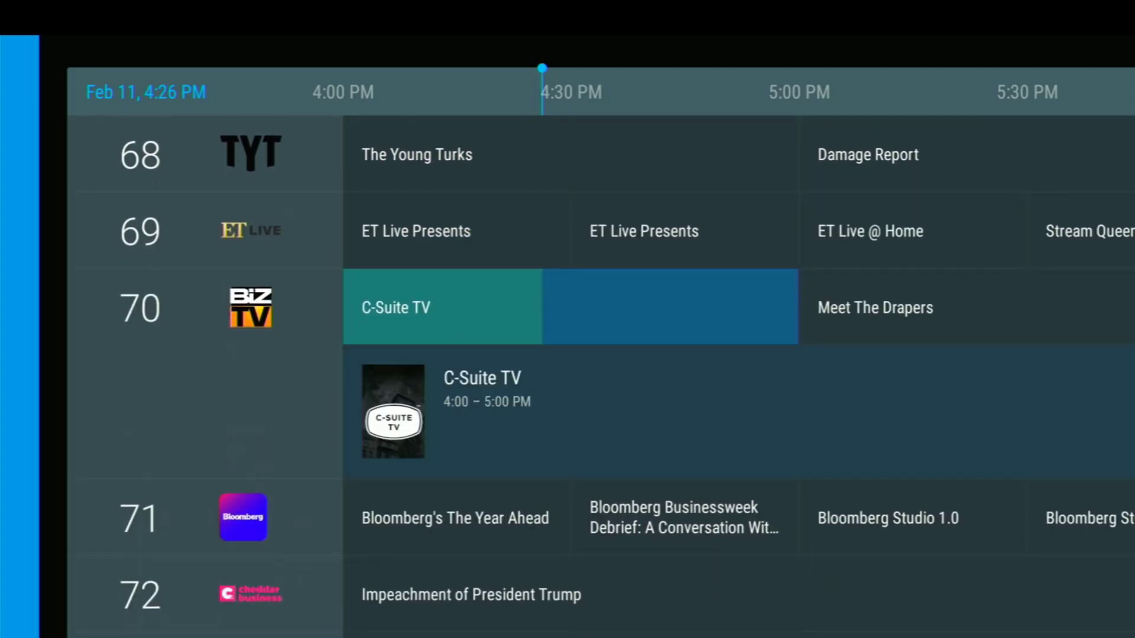
scroll(down, 3)
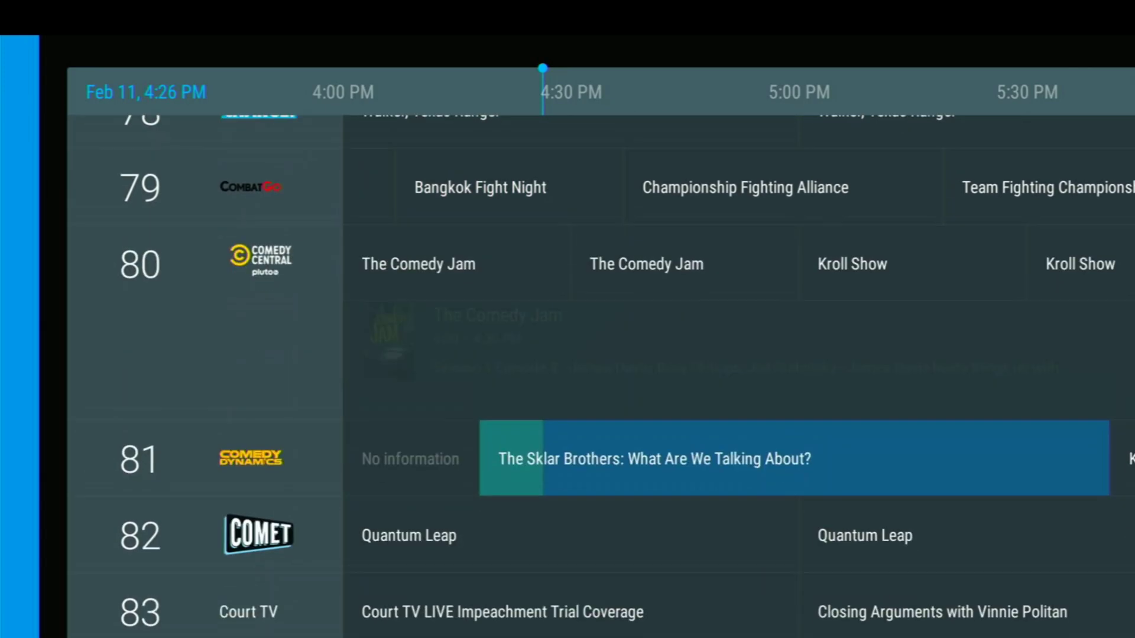
scroll(down, 3)
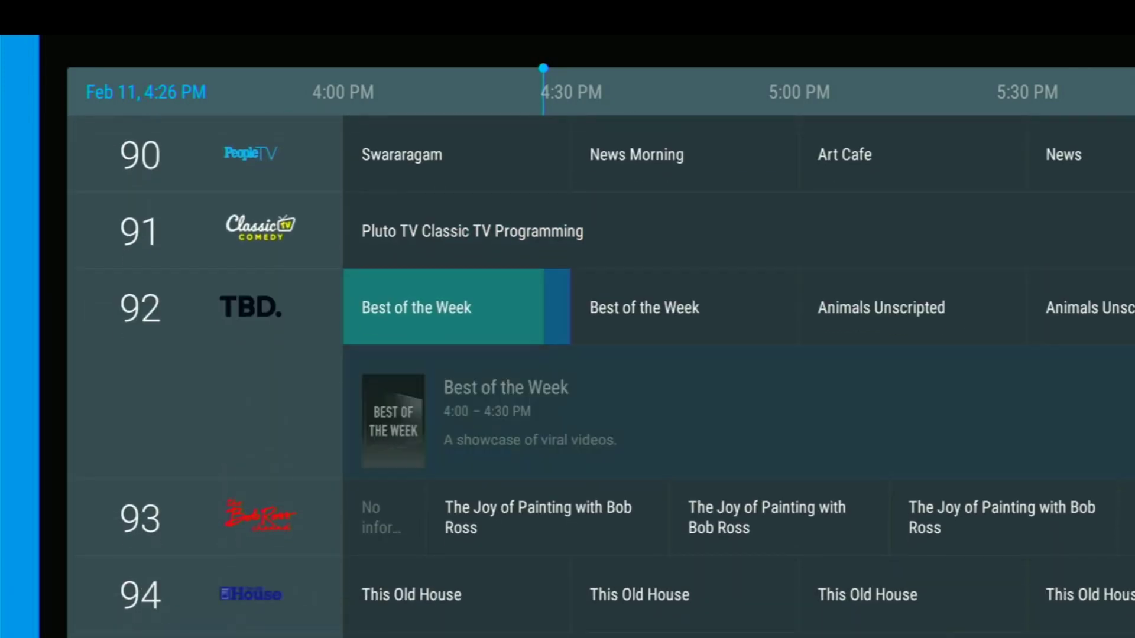
scroll(down, 3)
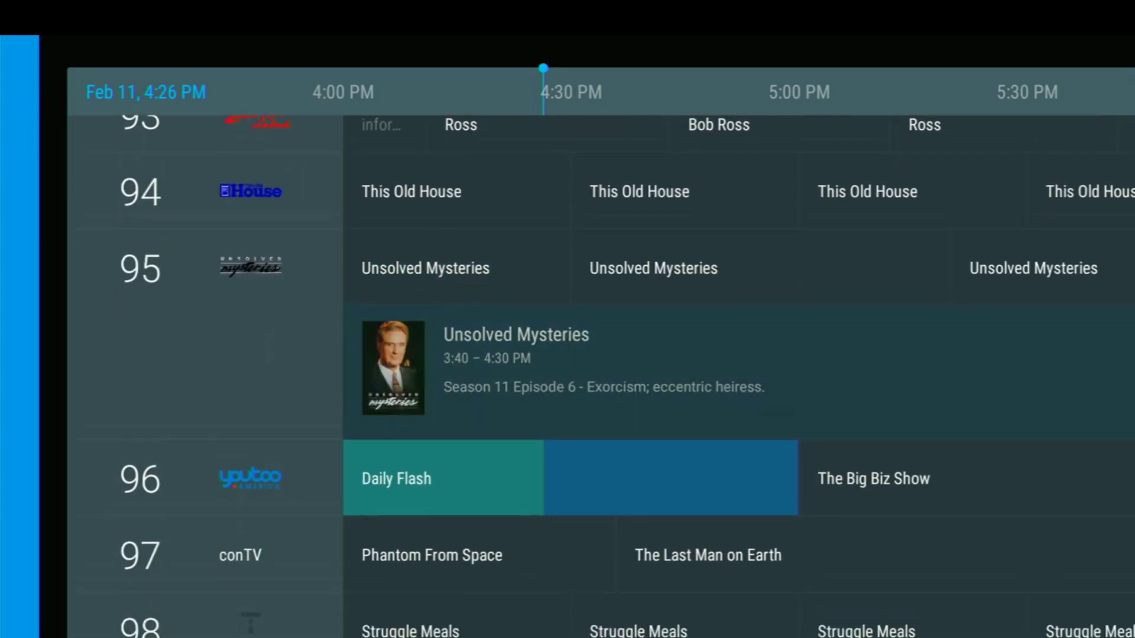
scroll(down, 3)
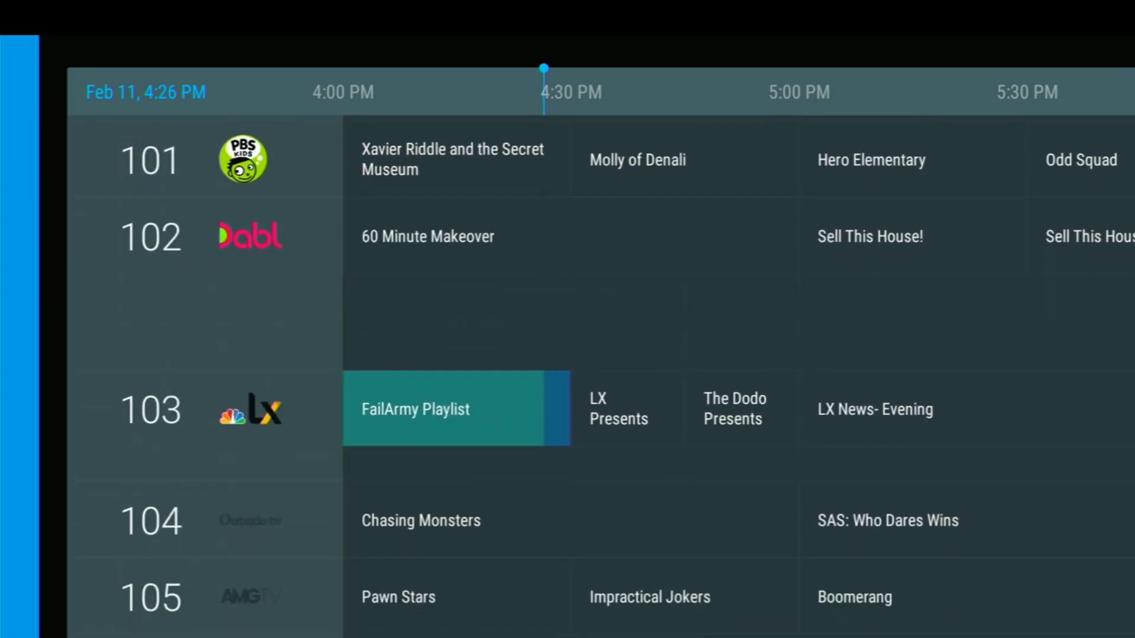
scroll(down, 3)
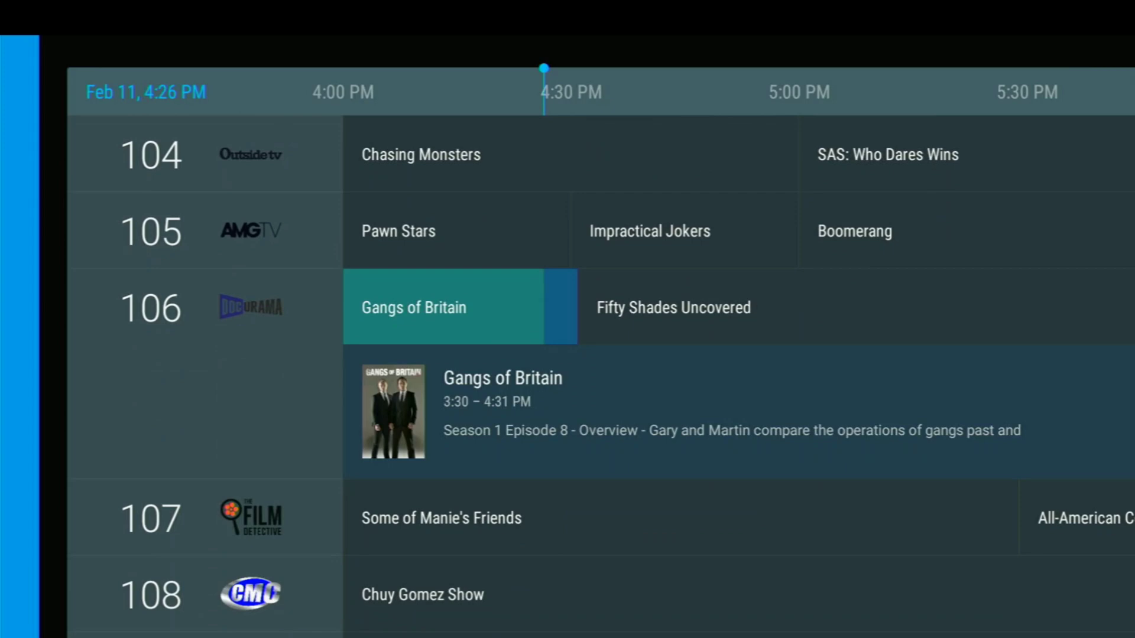
scroll(down, 3)
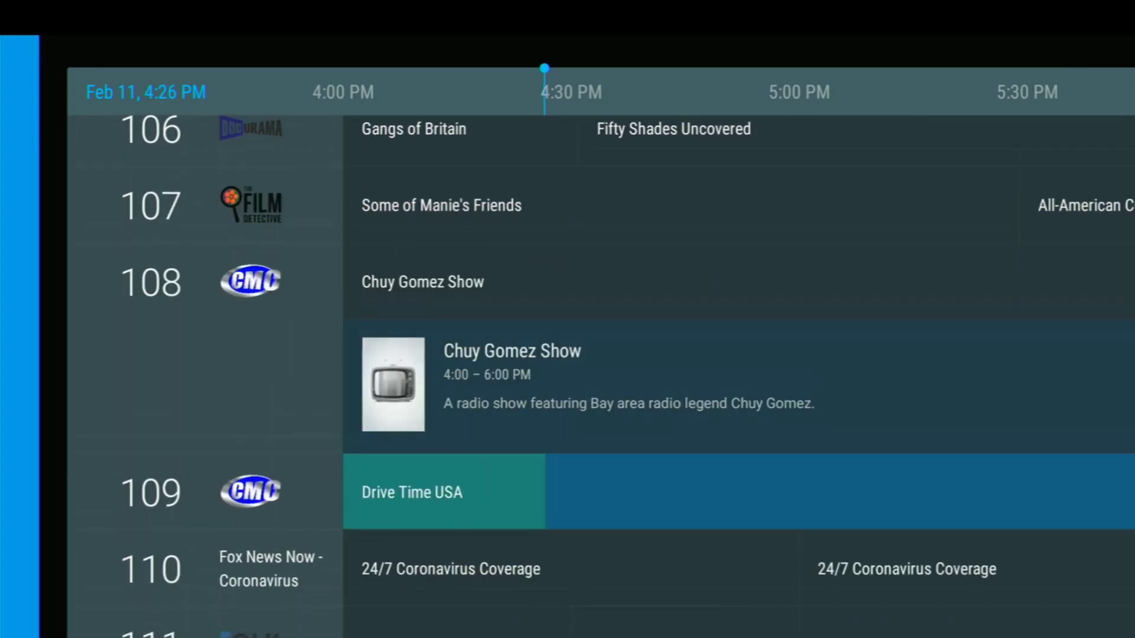
scroll(down, 3)
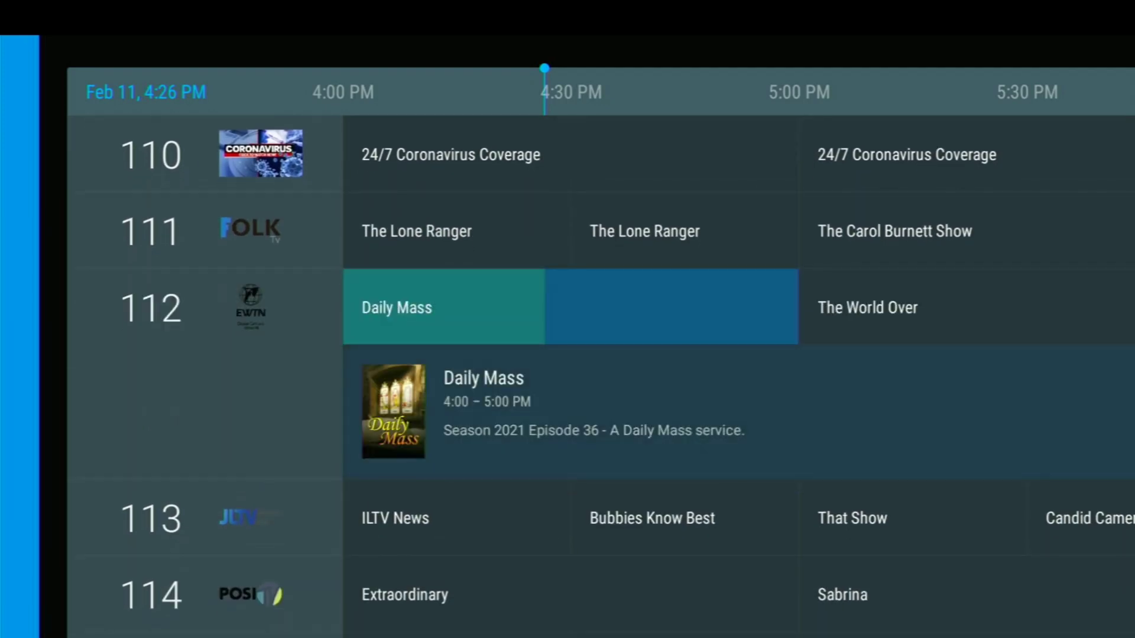
scroll(down, 3)
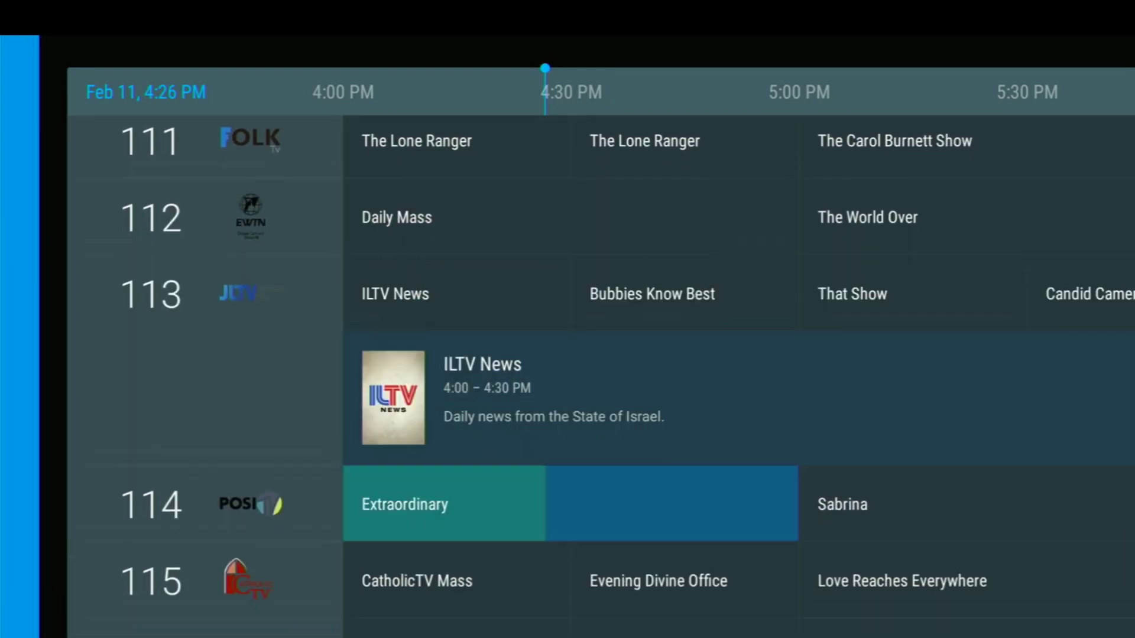
scroll(down, 3)
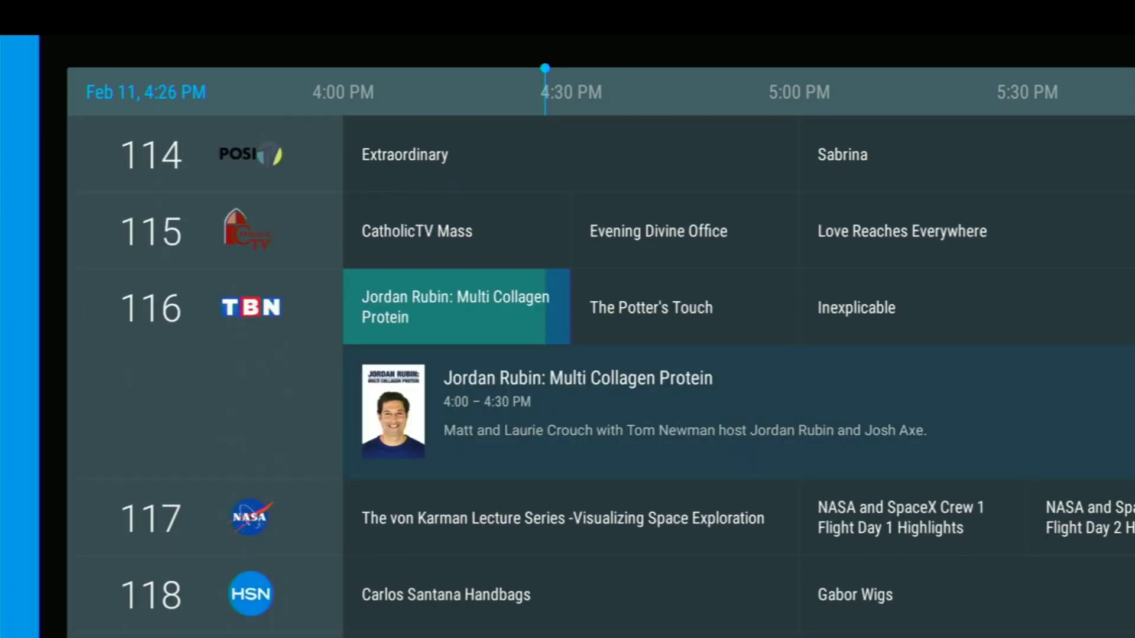
scroll(down, 3)
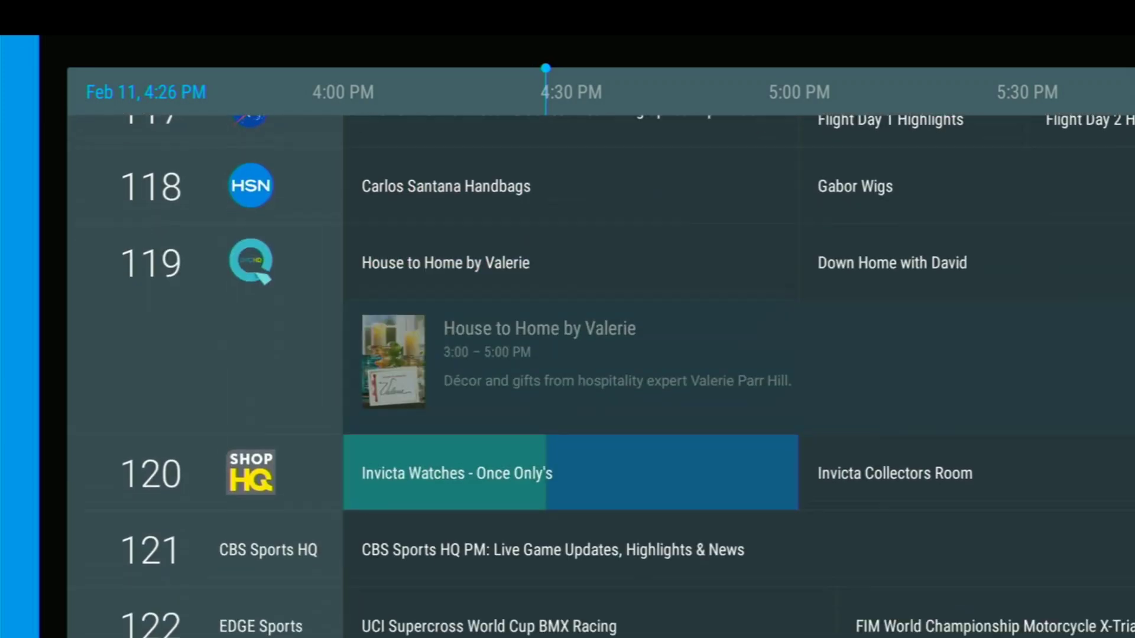
scroll(down, 3)
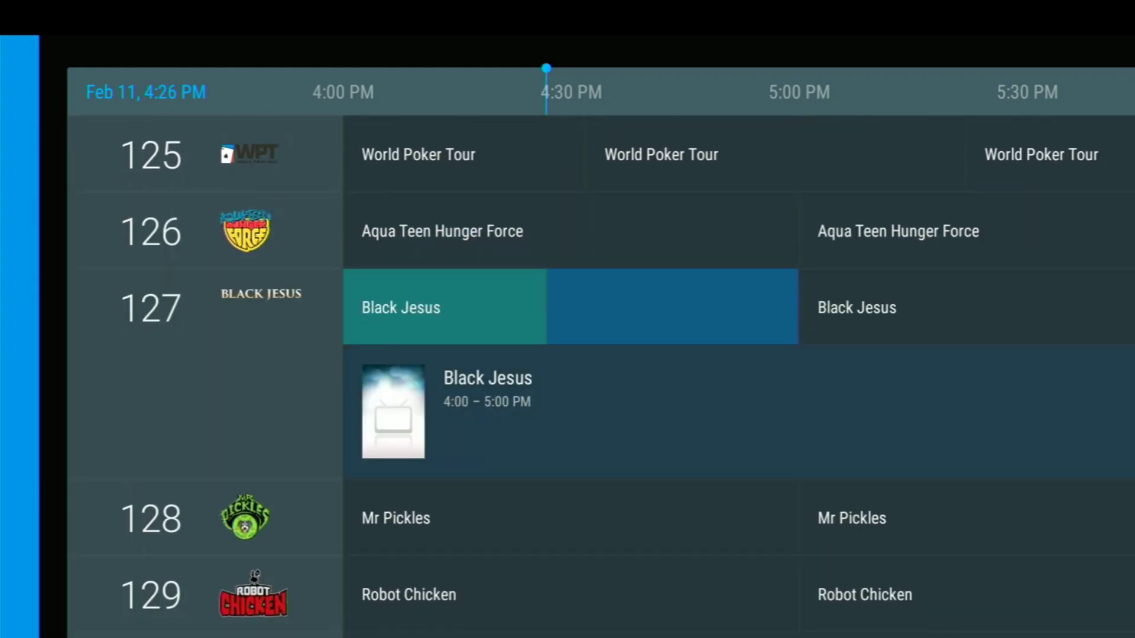
scroll(down, 3)
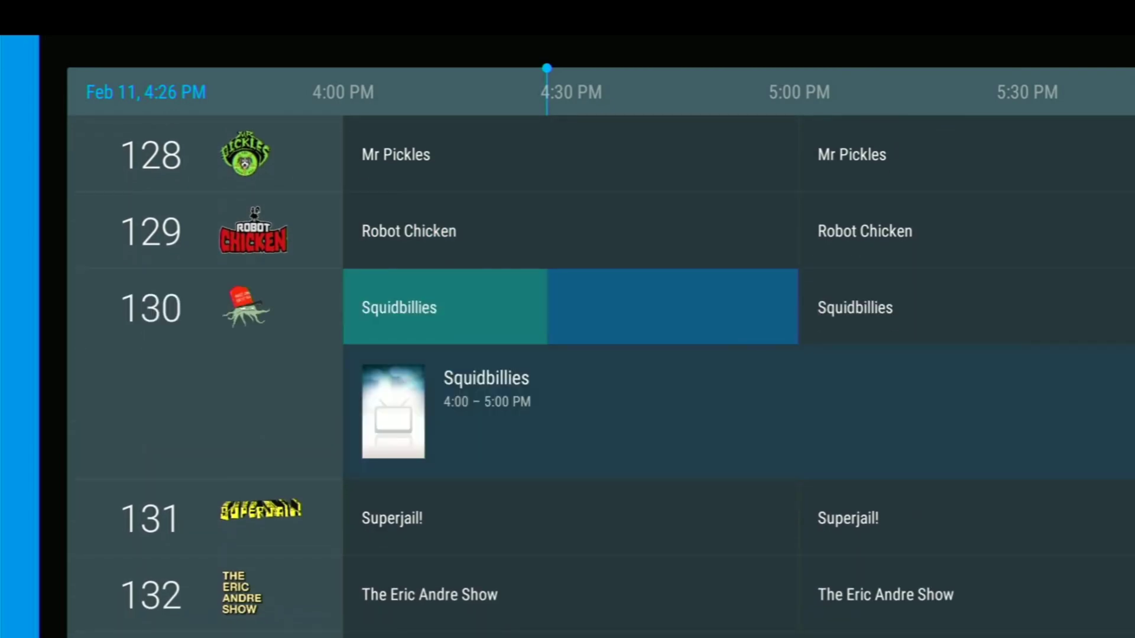
scroll(down, 3)
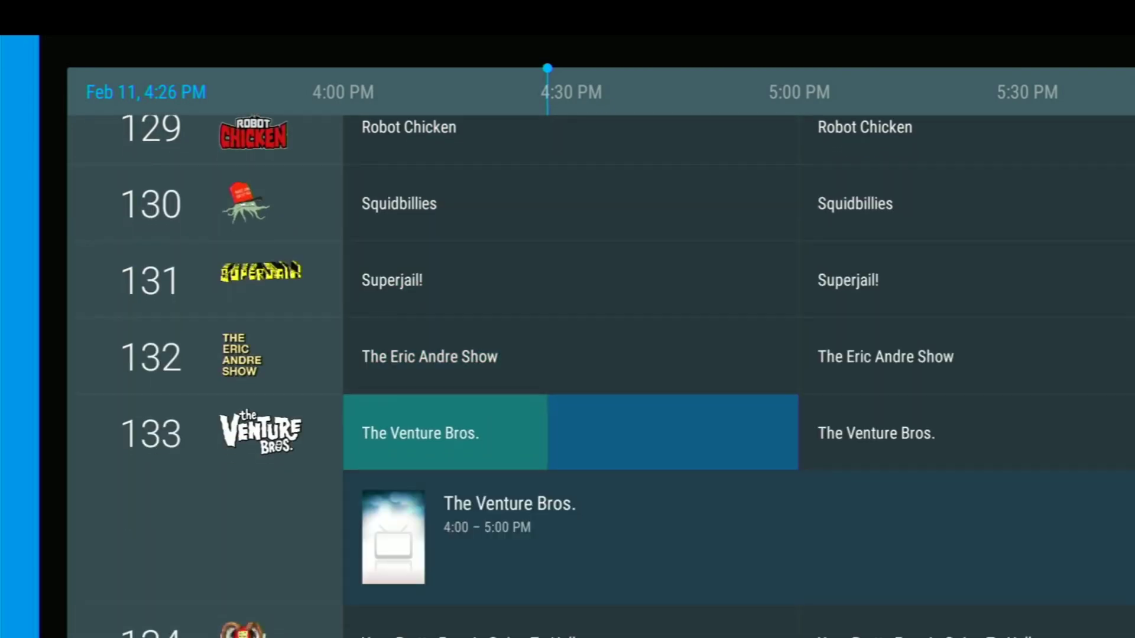
key(down)
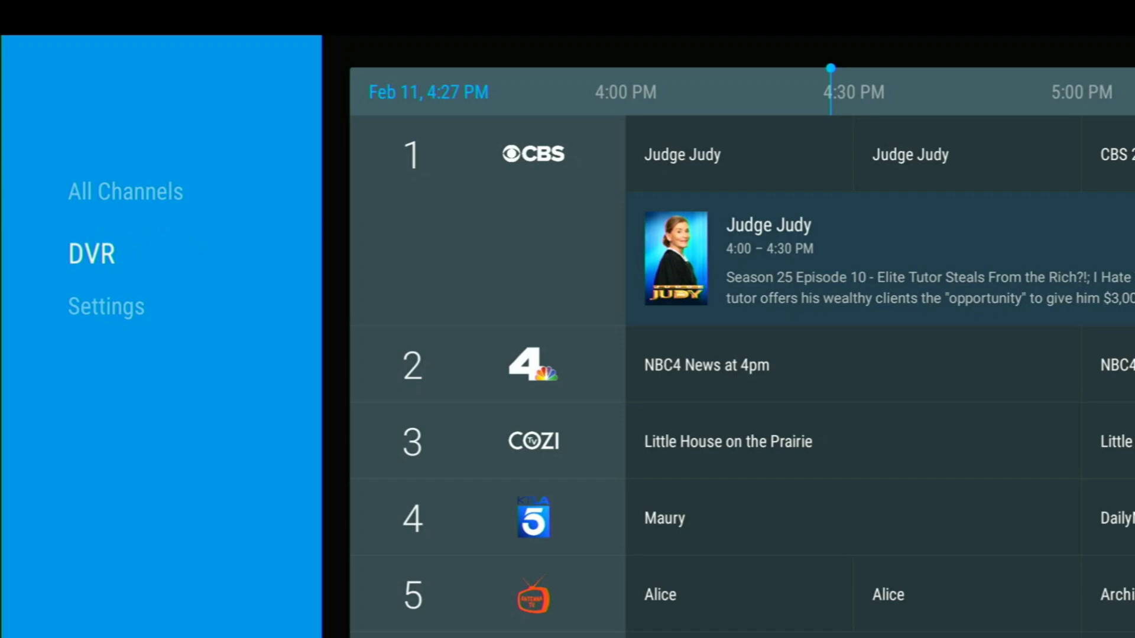
Show the DVR list with World's Funniest Videos and GMA3 recordings and select the first.
click(91, 254)
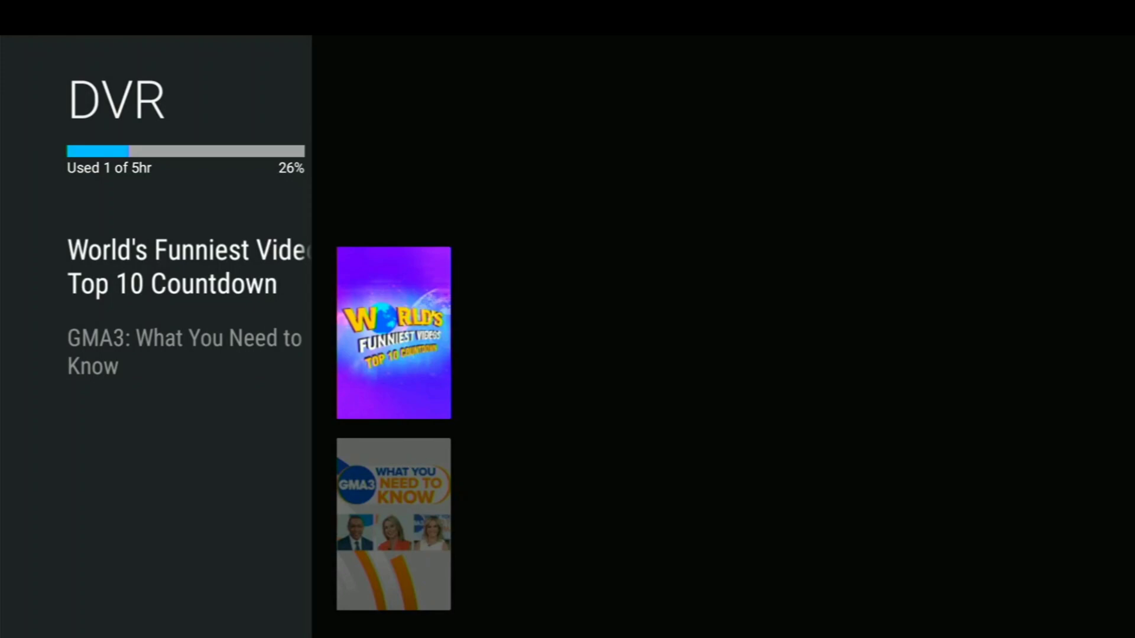
scroll(down, 3)
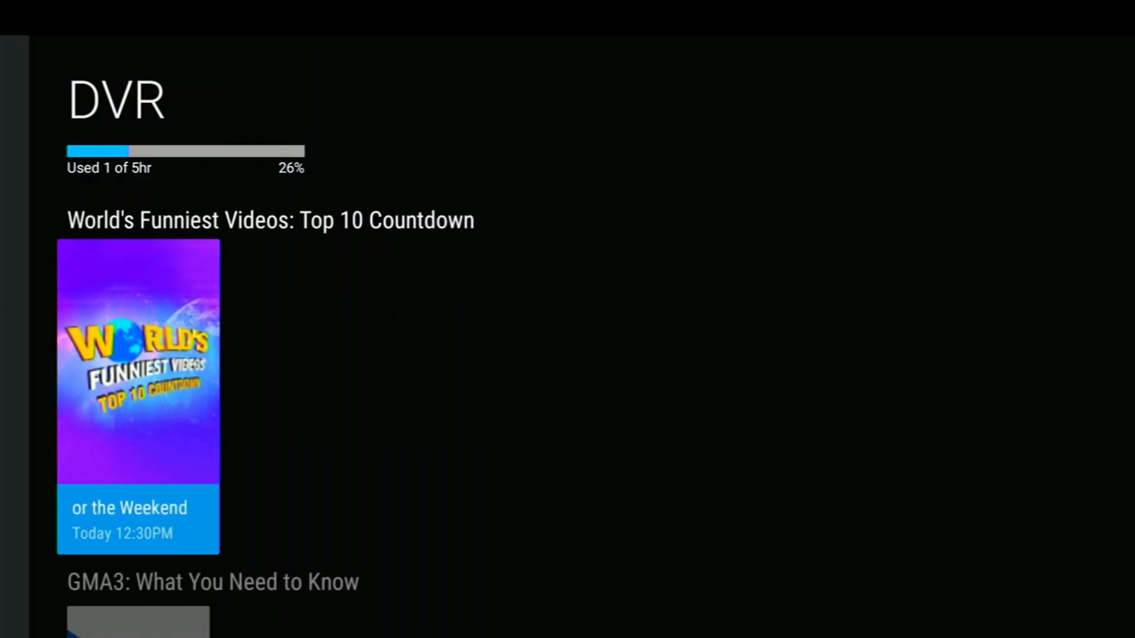
click(139, 364)
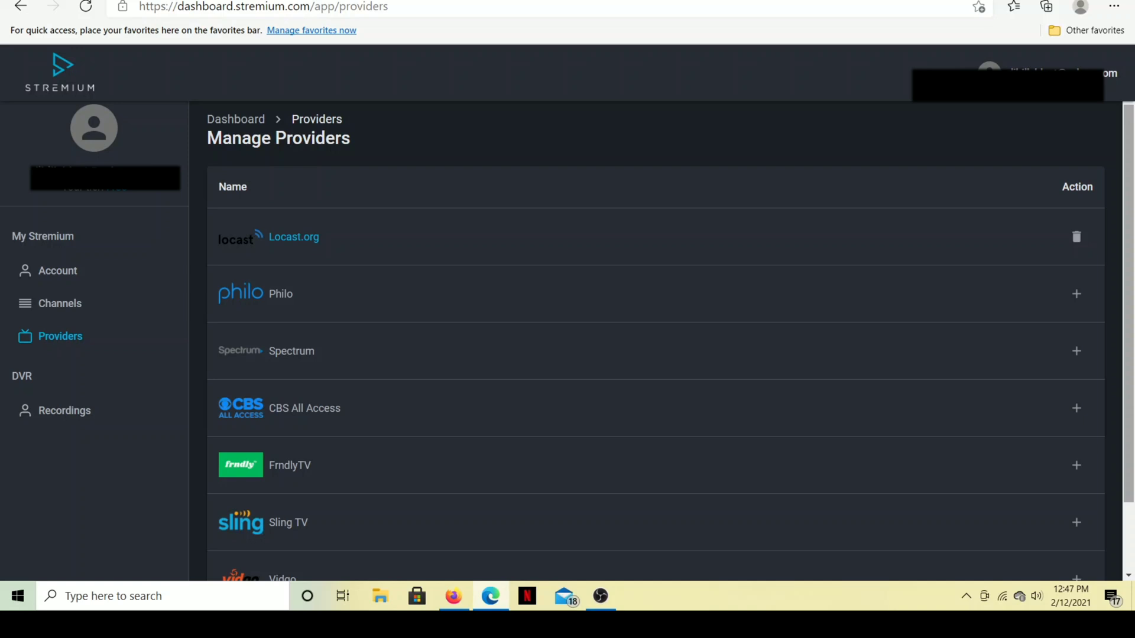
Scroll the Manage Providers table showing seven providers with only Locast.org linked.
scroll(down, 3)
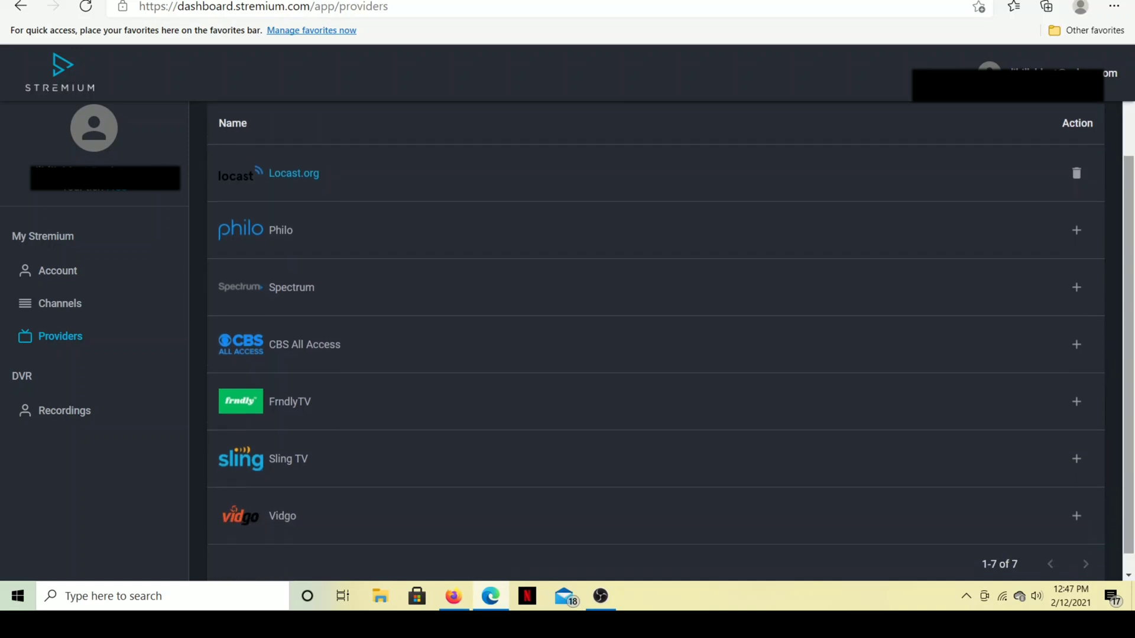
scroll(down, 3)
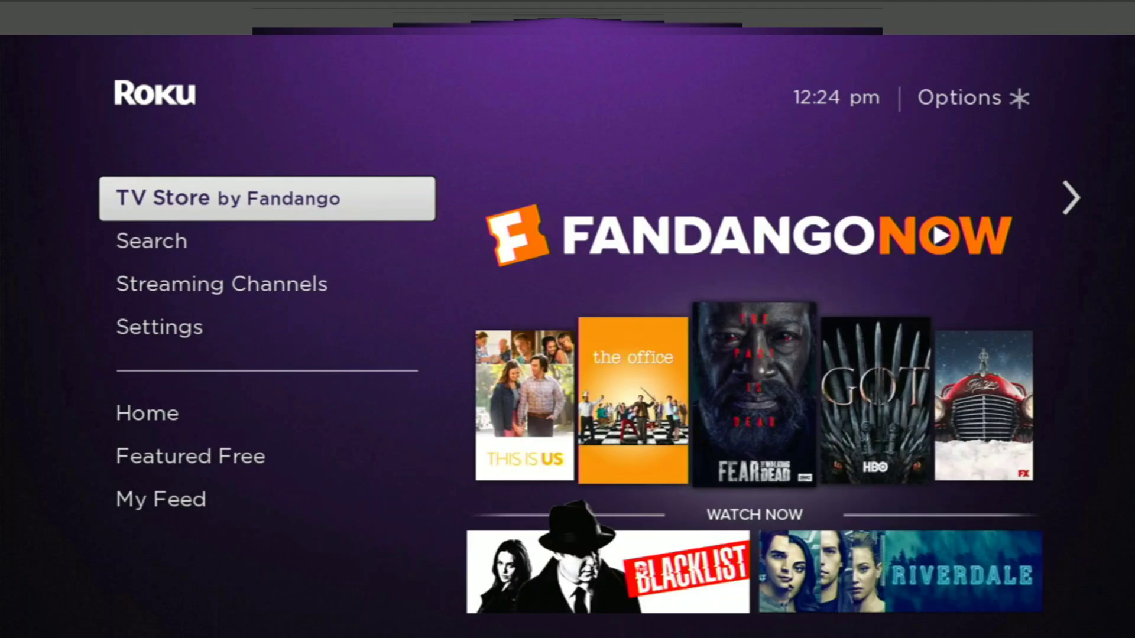
Search the Roku channel catalogue for 'stremium', which finds no results.
click(151, 240)
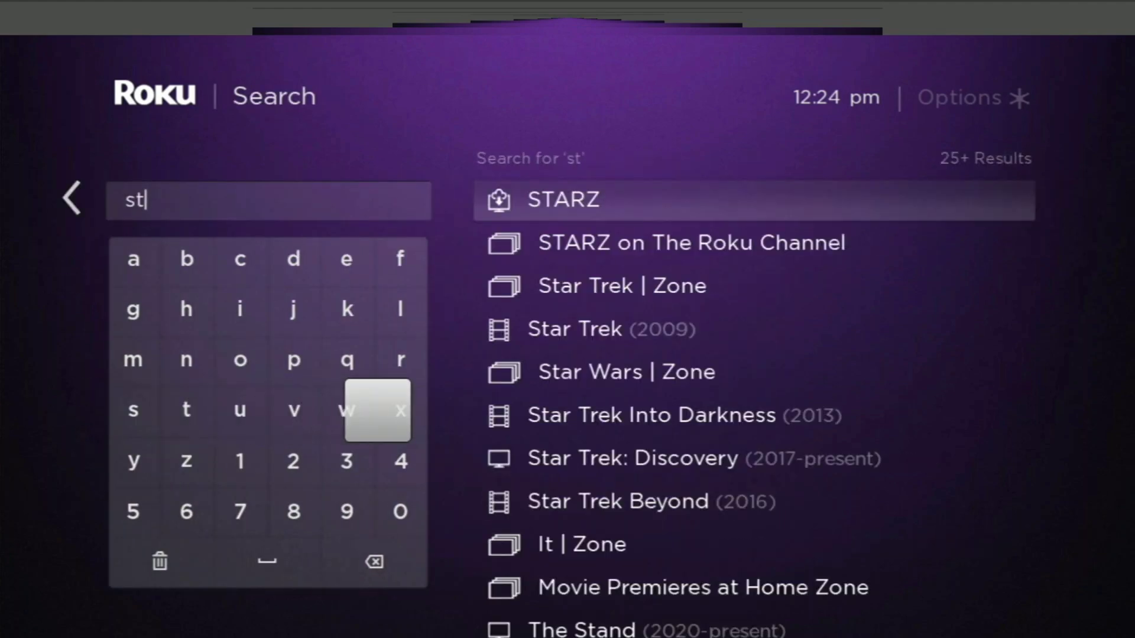
click(401, 359)
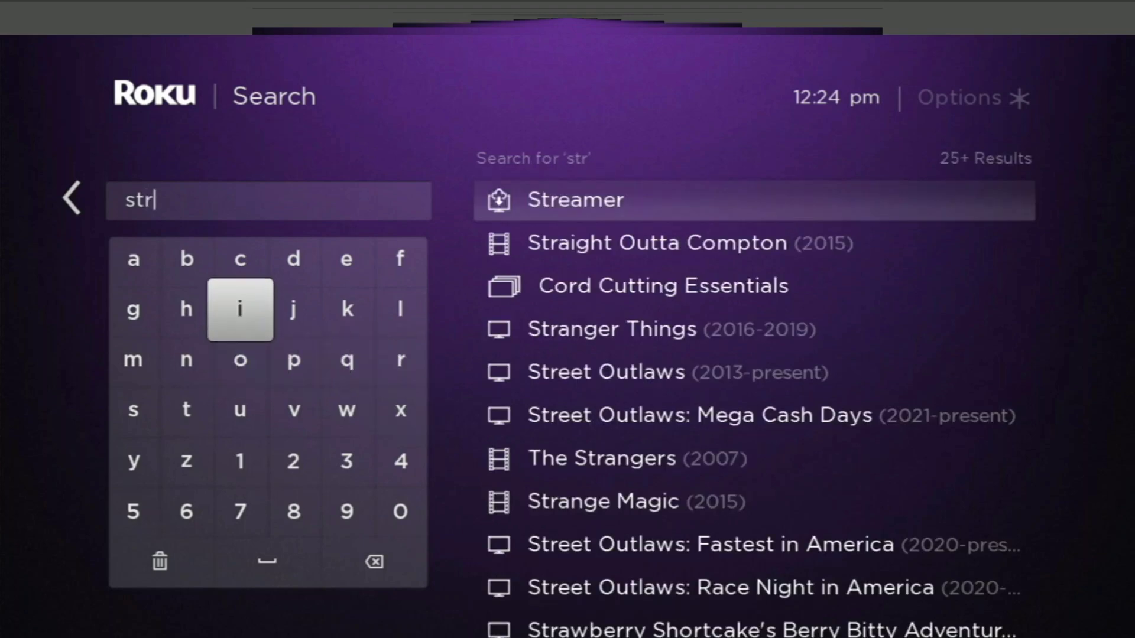
click(345, 259)
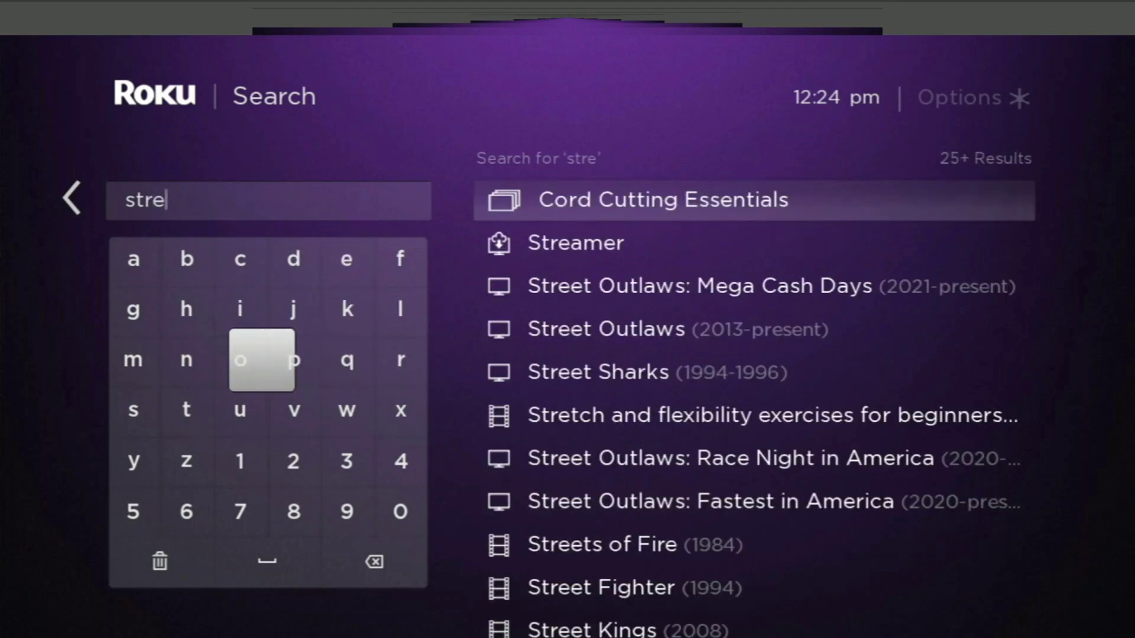
click(133, 359)
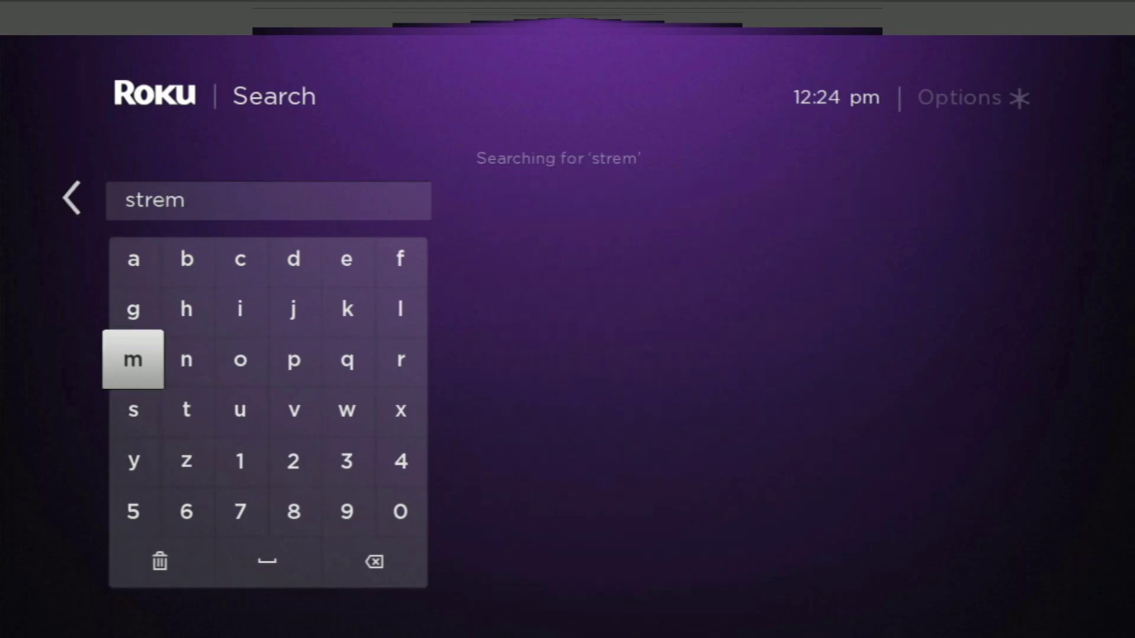
click(240, 309)
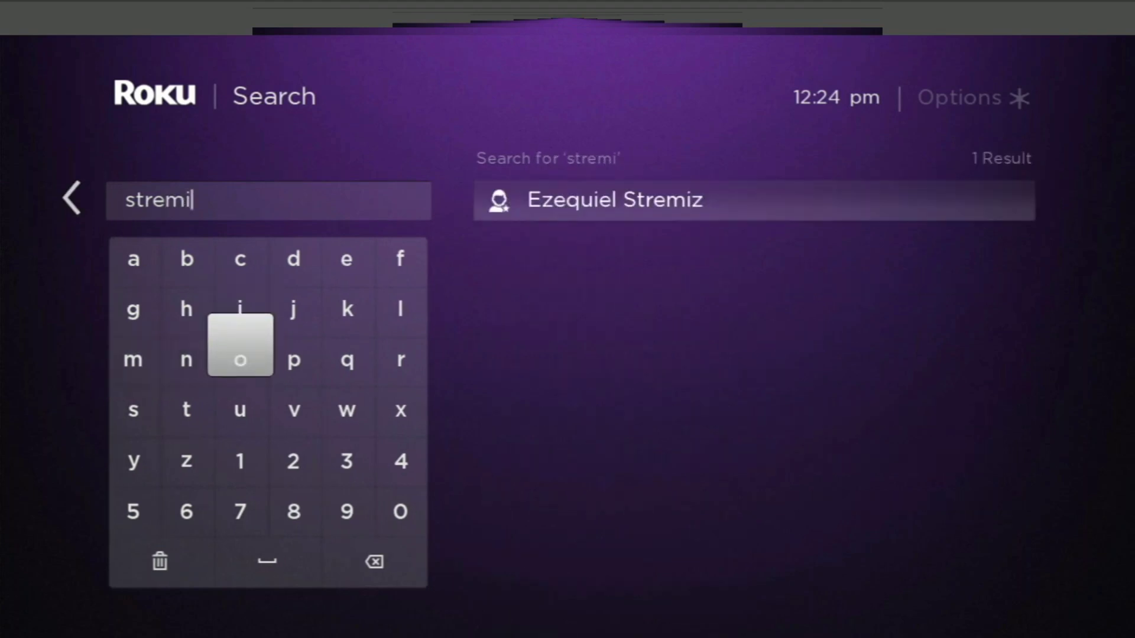
click(238, 409)
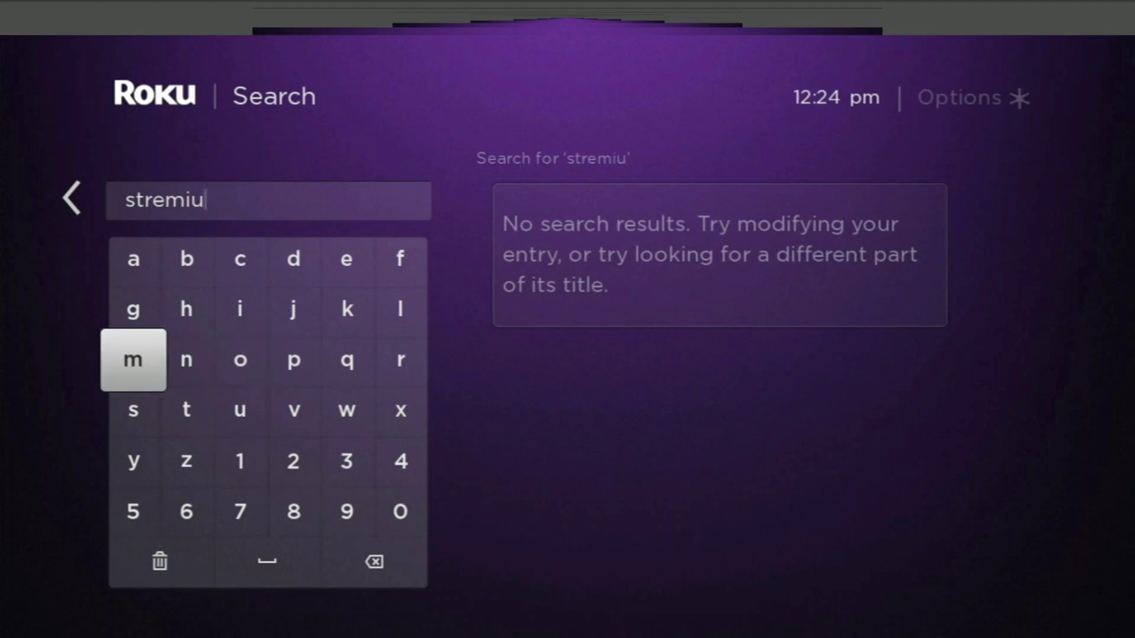
click(133, 360)
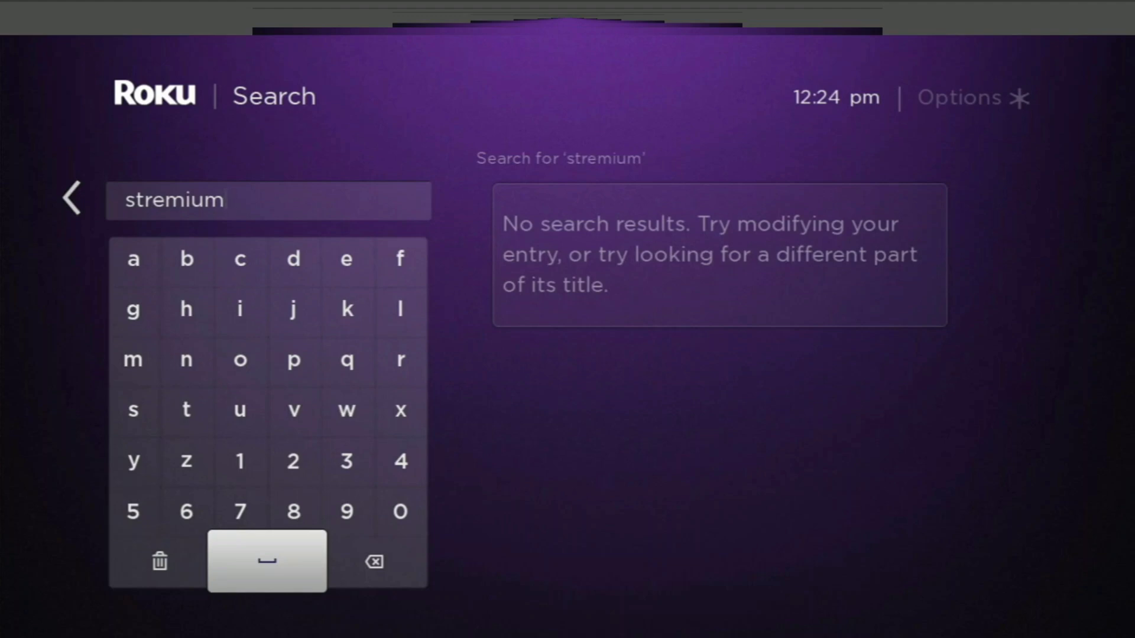
click(72, 197)
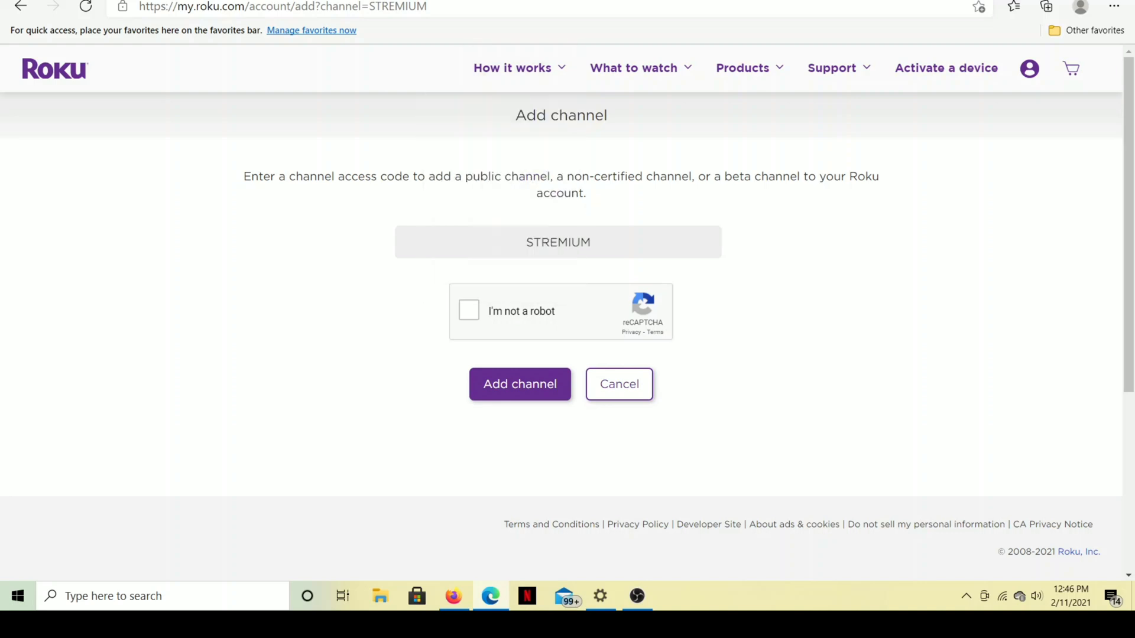
Pass reCAPTCHA, submit access code STREMIUM and confirm adding the non-certified channel.
click(469, 311)
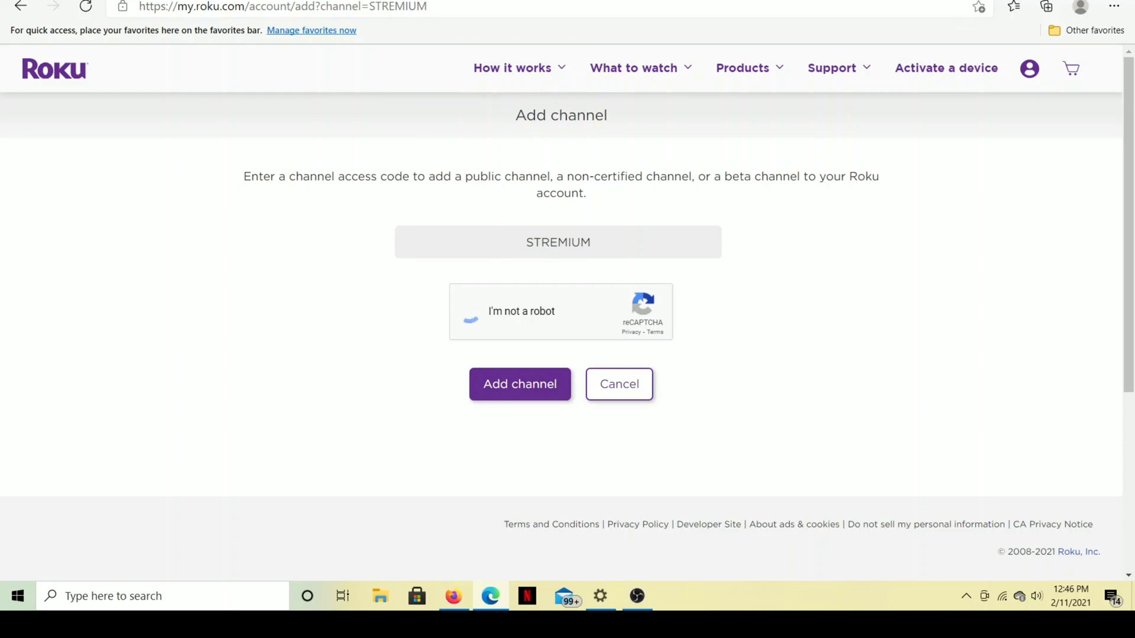
click(472, 310)
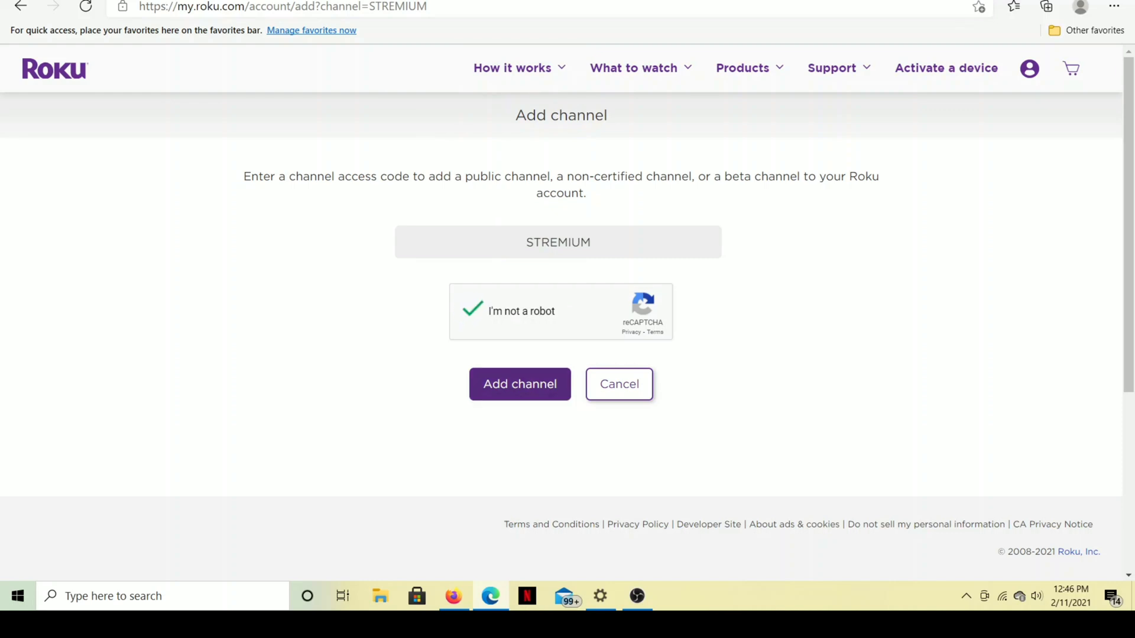
click(519, 383)
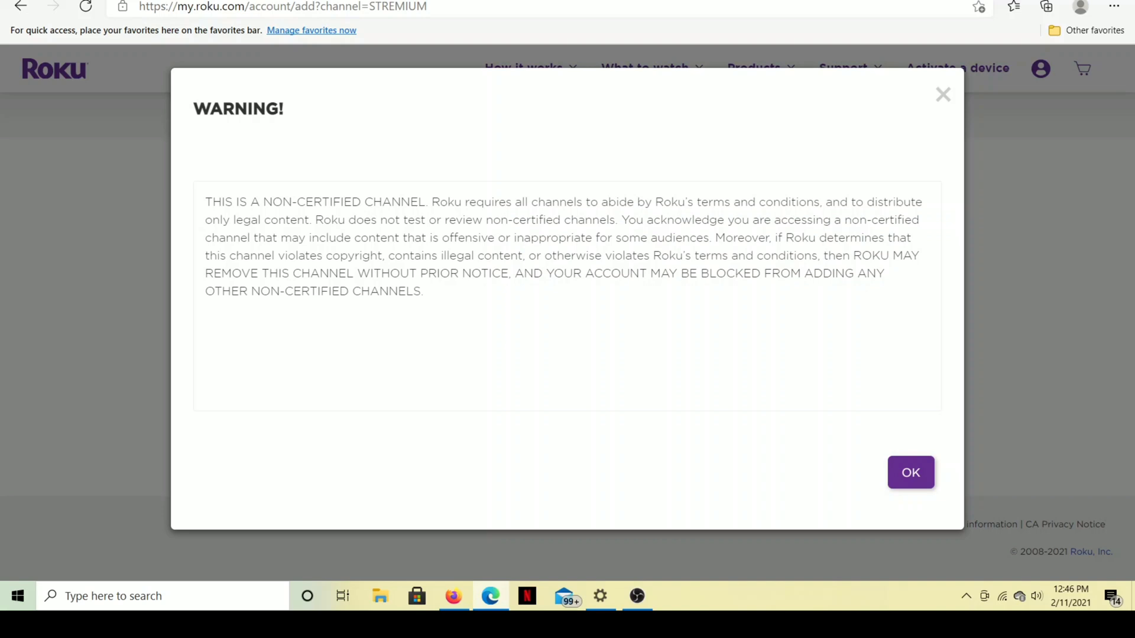
click(910, 471)
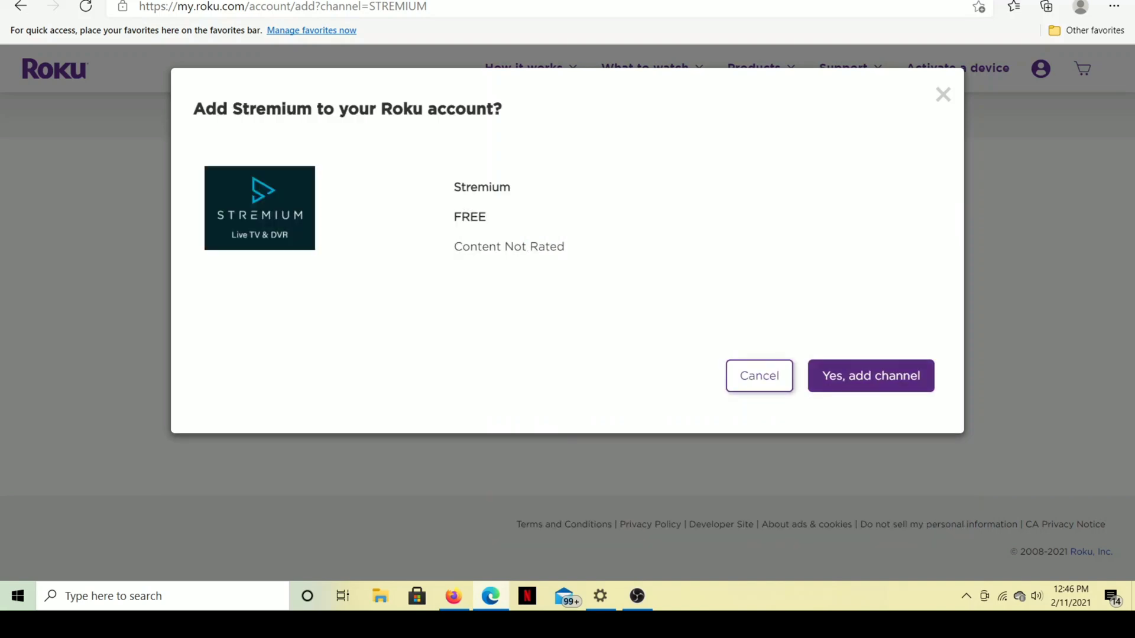
click(870, 376)
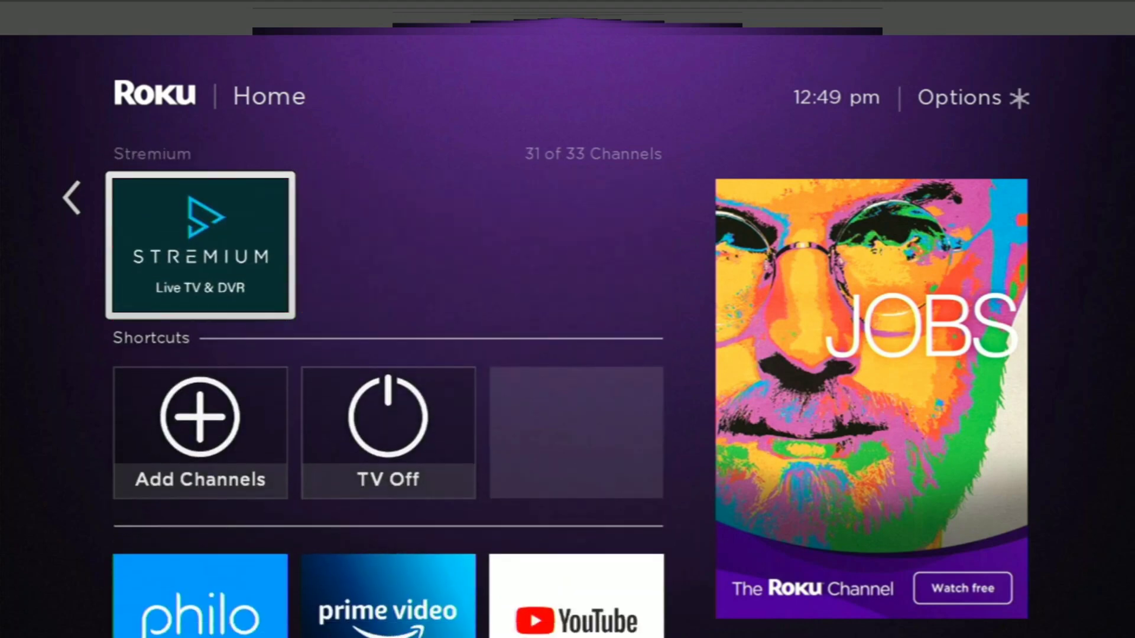
Navigate to the Stremium tile on the Roku home screen and launch it.
click(201, 245)
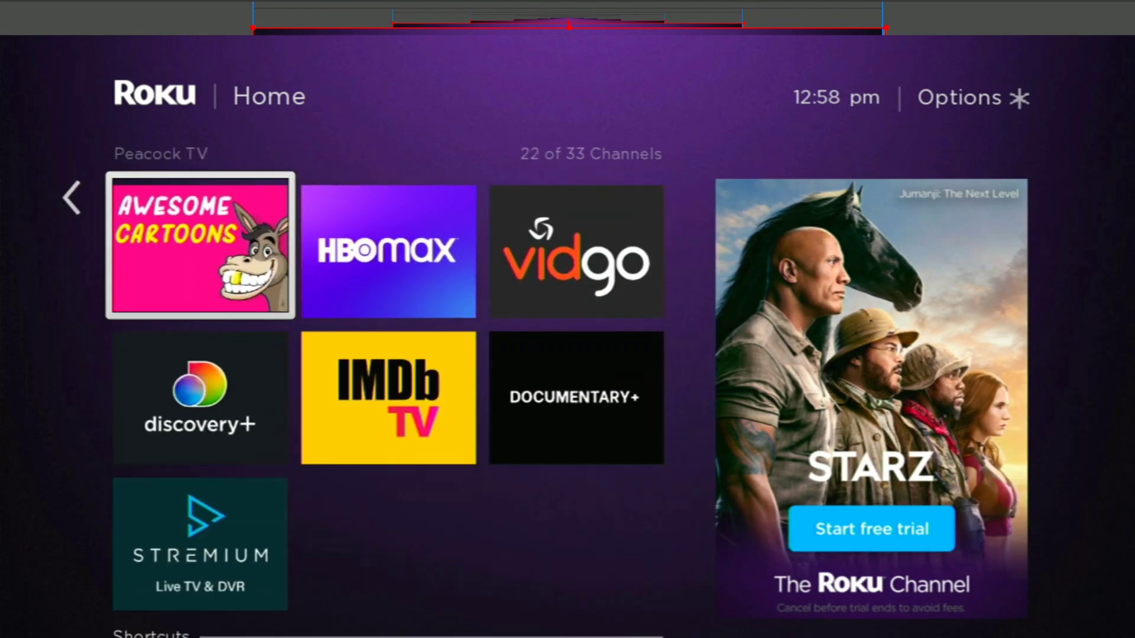
scroll(down, 3)
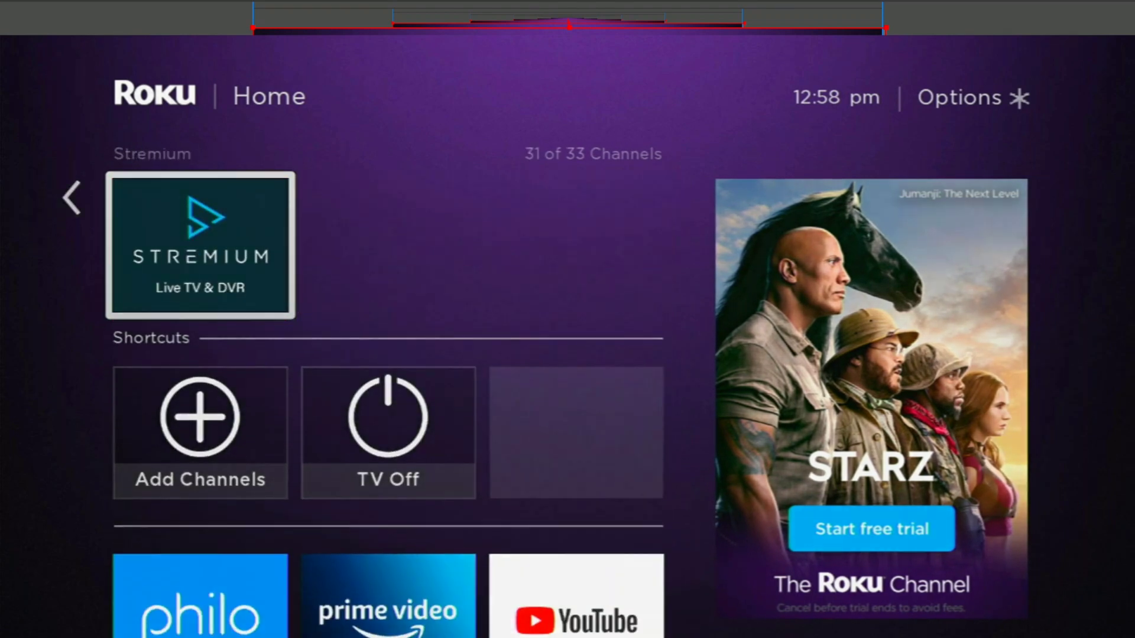
click(201, 245)
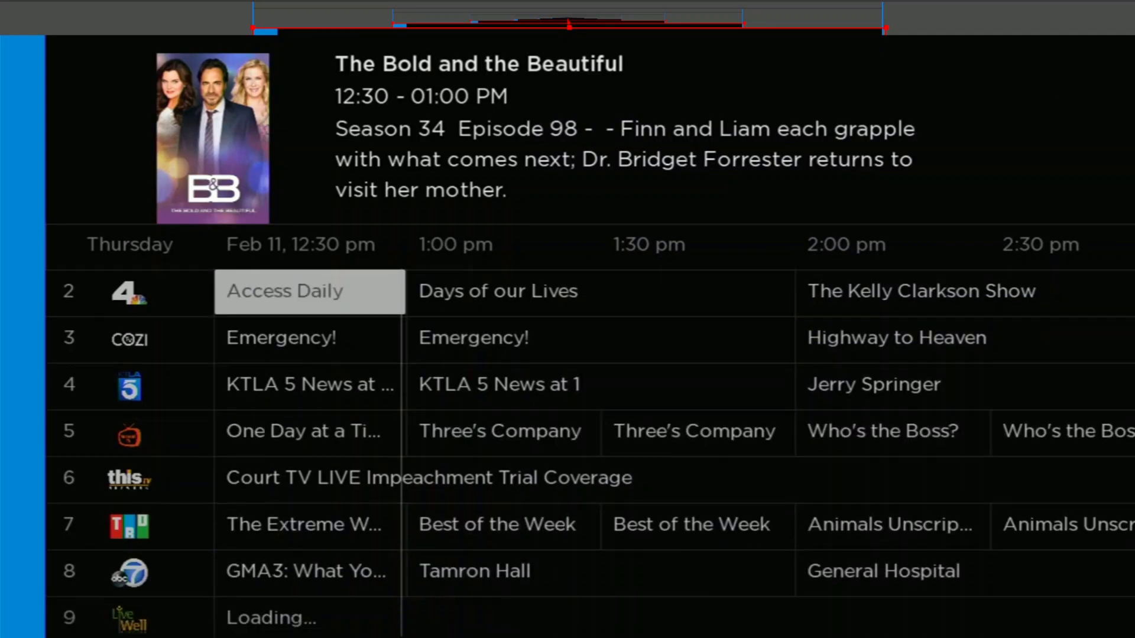
Scroll the live guide from channel 2 past channel 125, then return Home to the Roku menu.
scroll(down, 3)
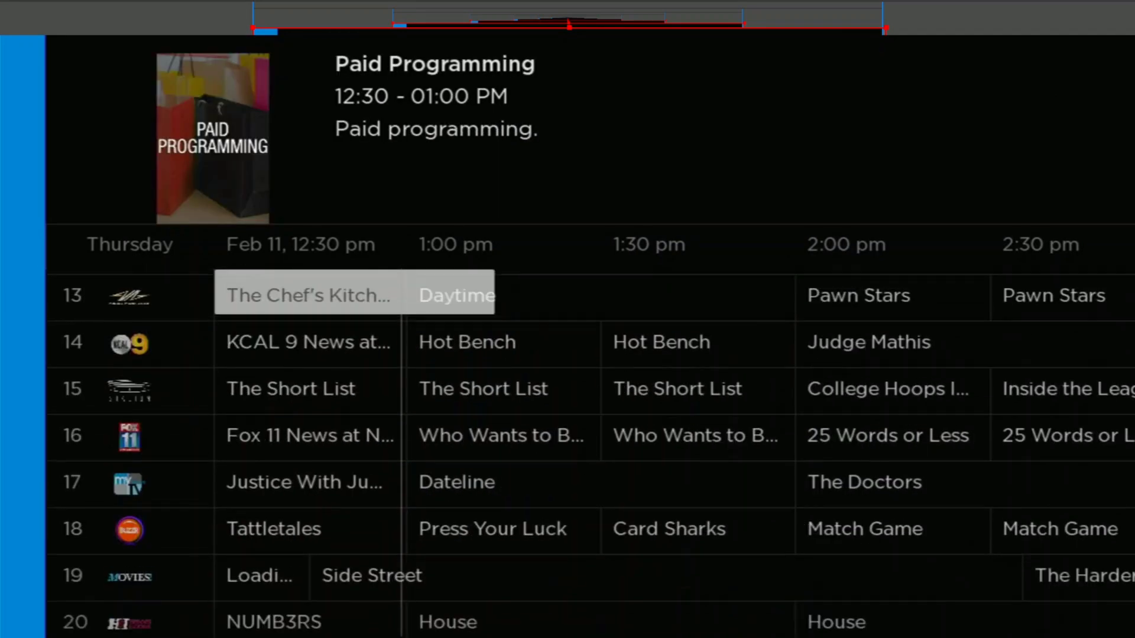
scroll(down, 3)
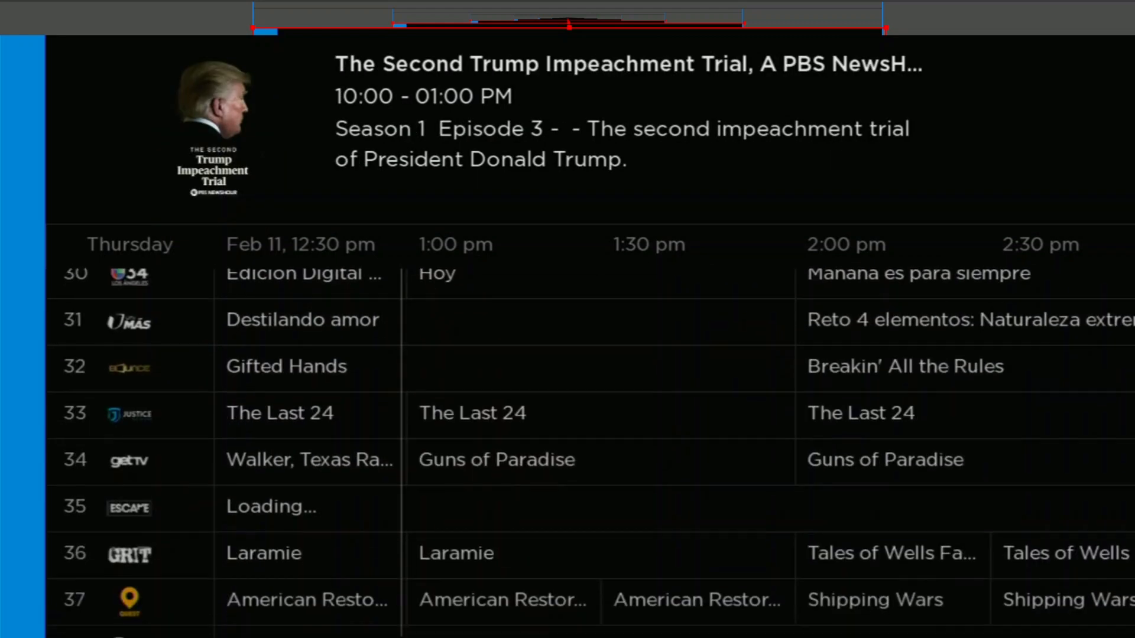
scroll(down, 3)
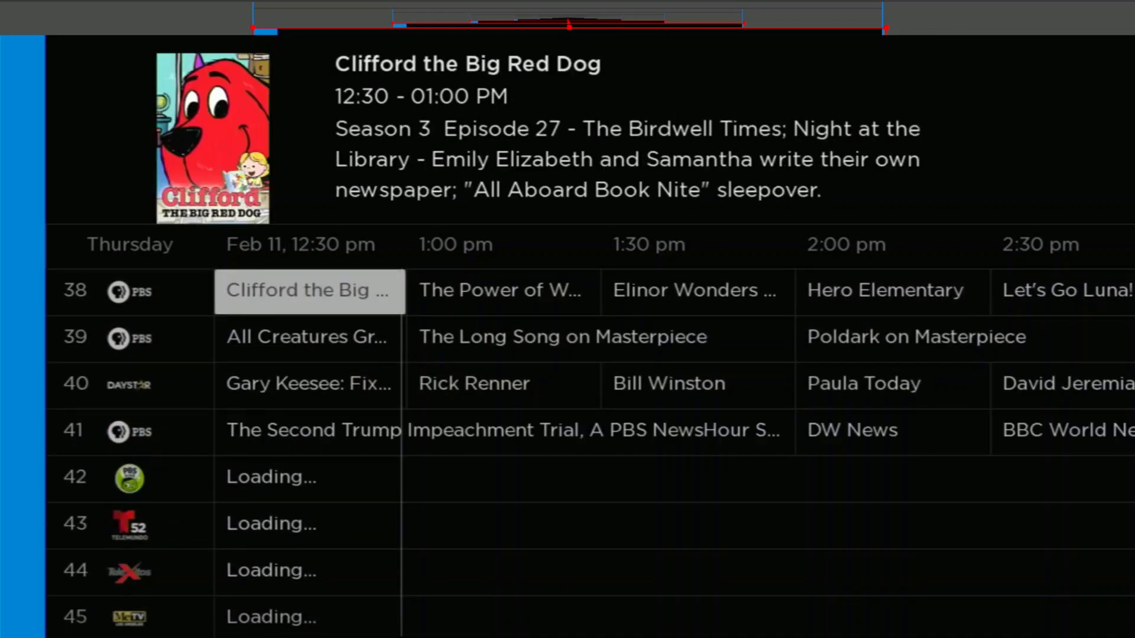
scroll(down, 3)
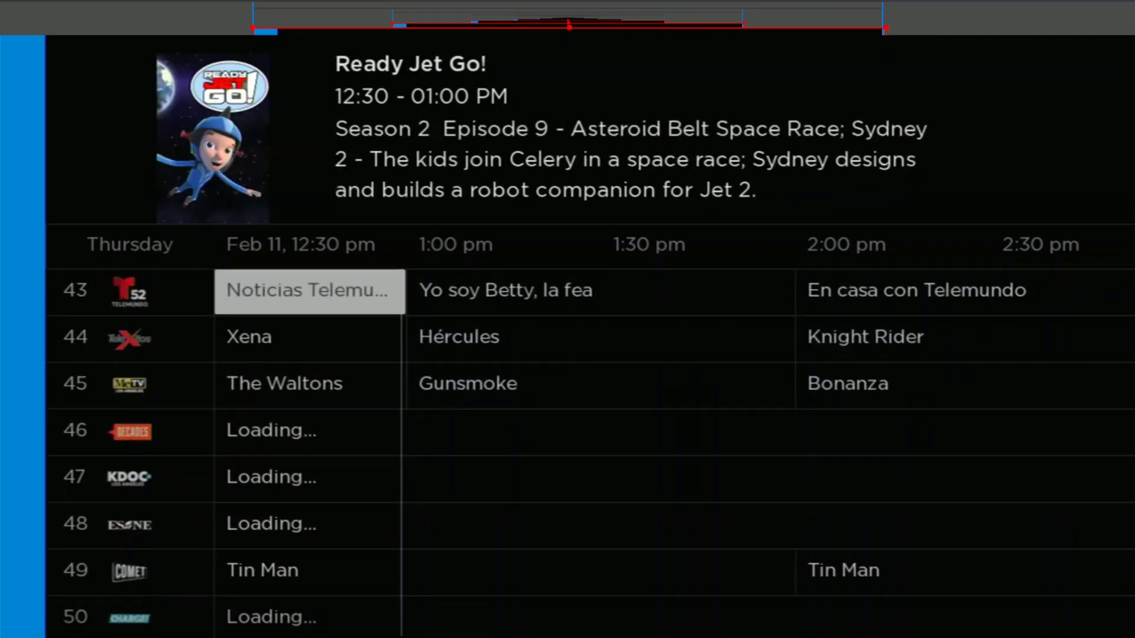
scroll(down, 3)
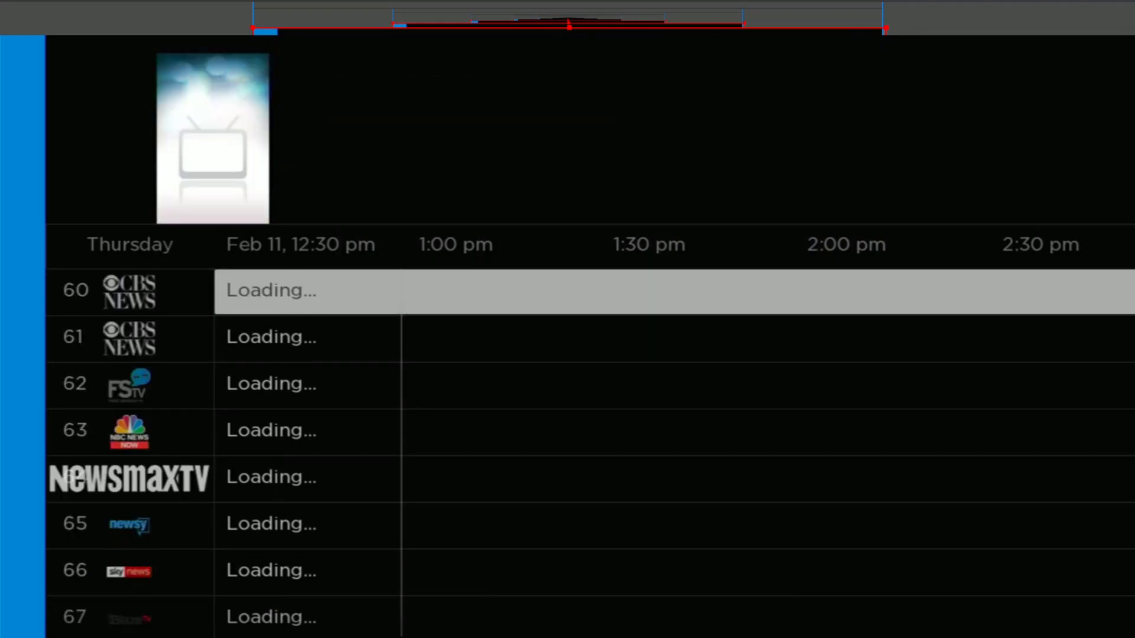
scroll(down, 3)
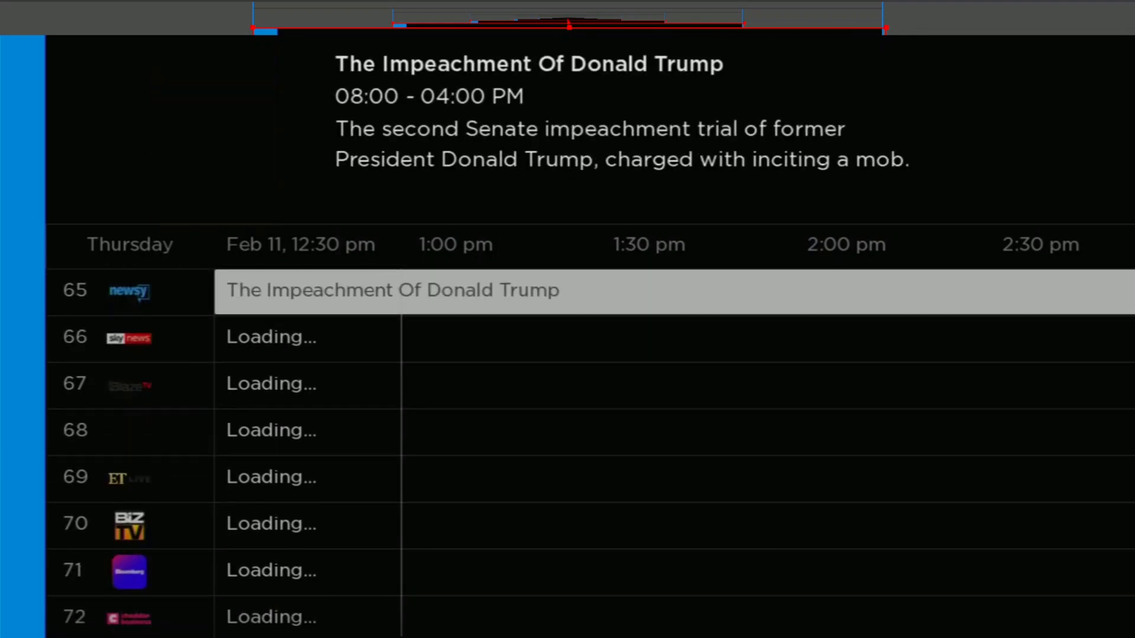
scroll(down, 3)
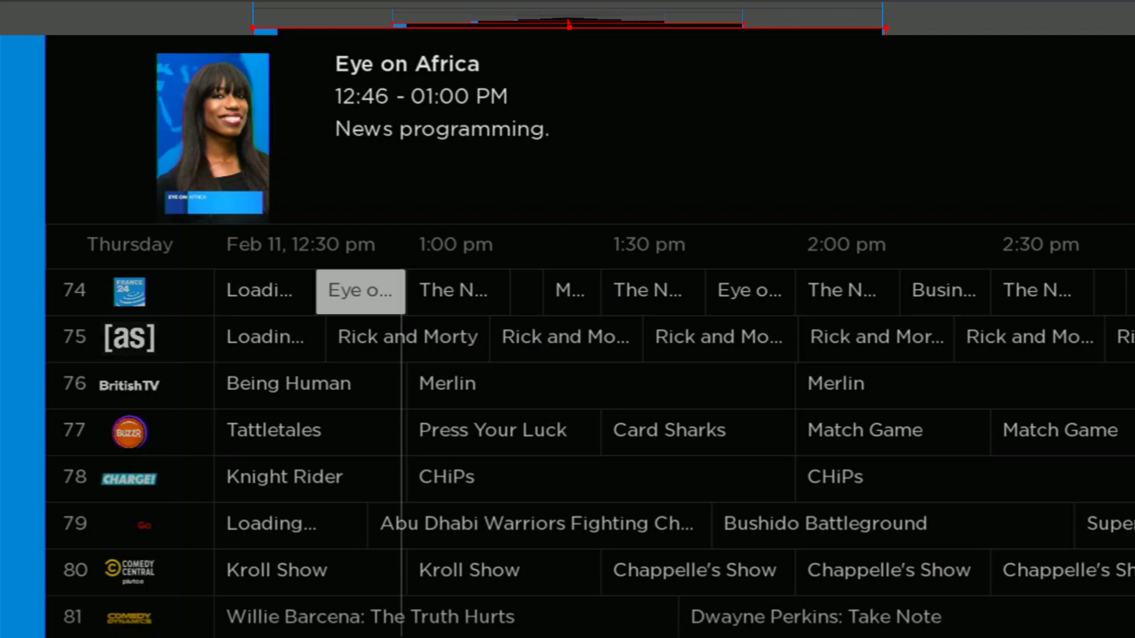
scroll(down, 3)
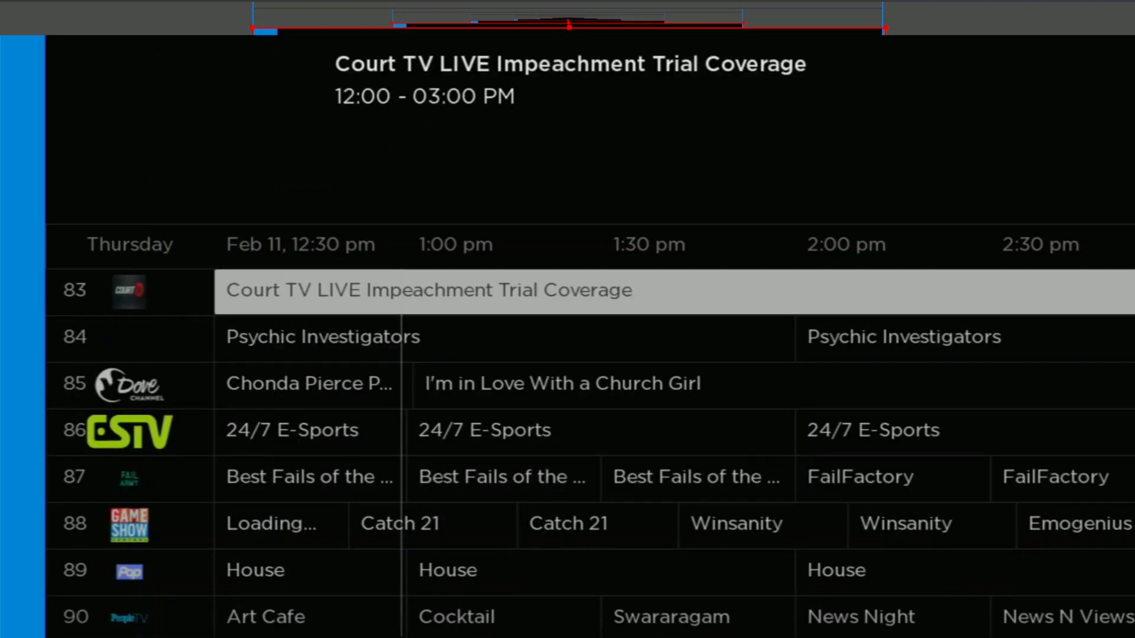
scroll(down, 3)
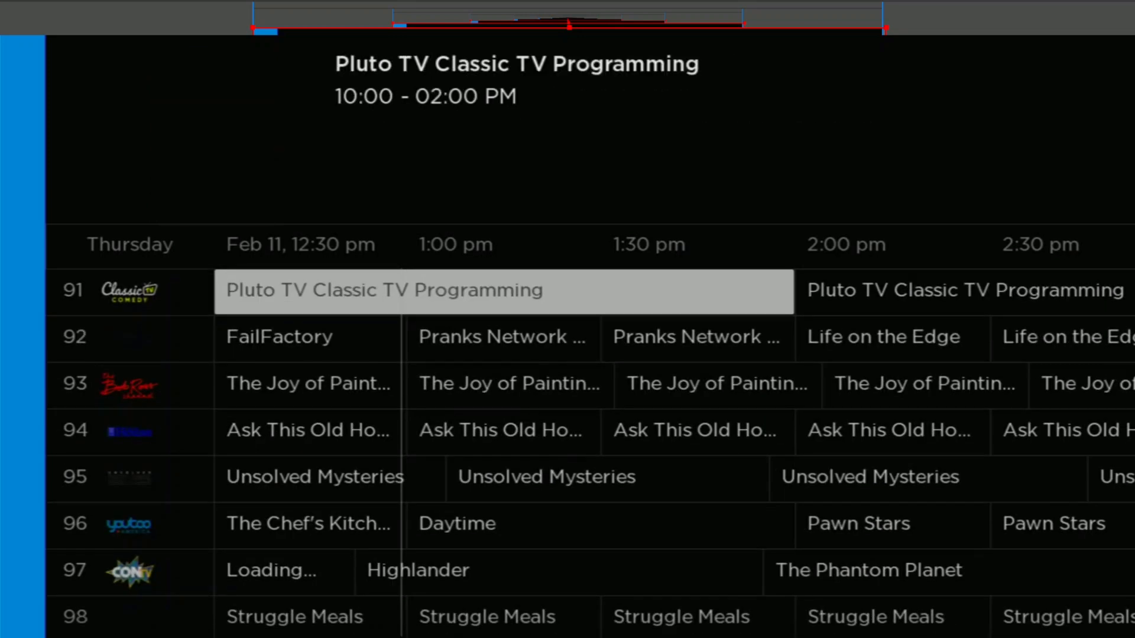
scroll(down, 3)
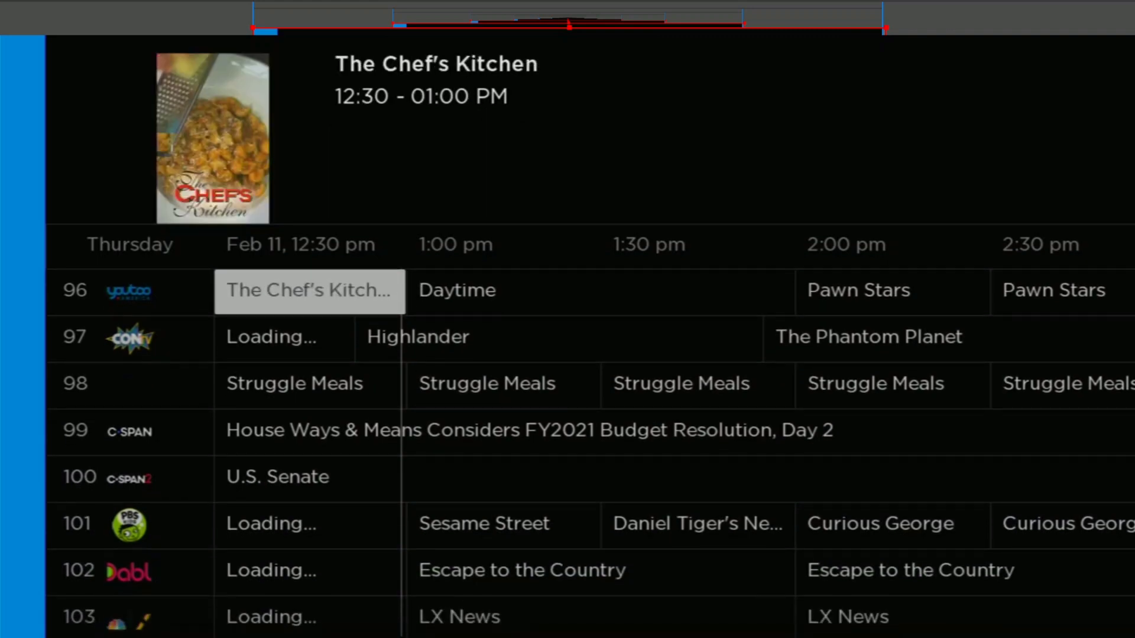
scroll(down, 3)
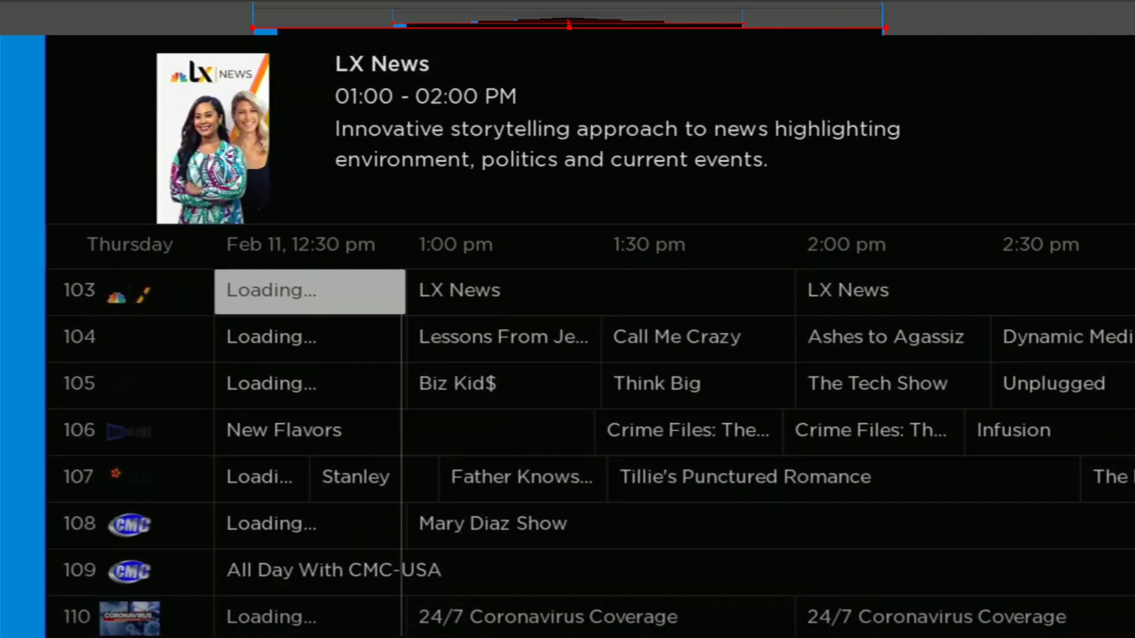
scroll(down, 3)
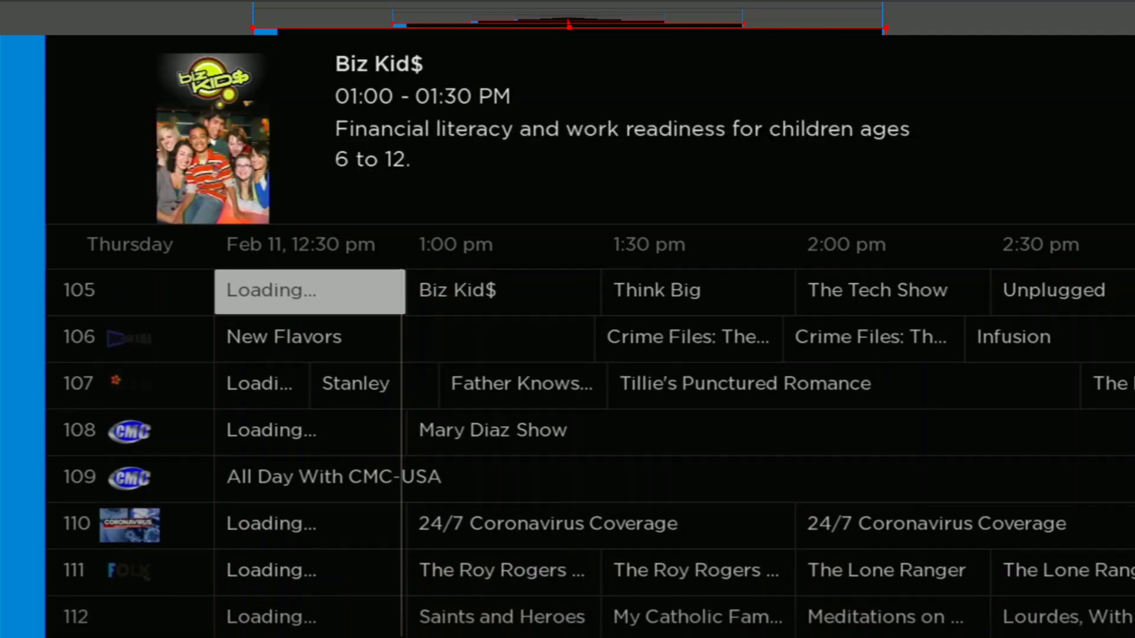
scroll(down, 3)
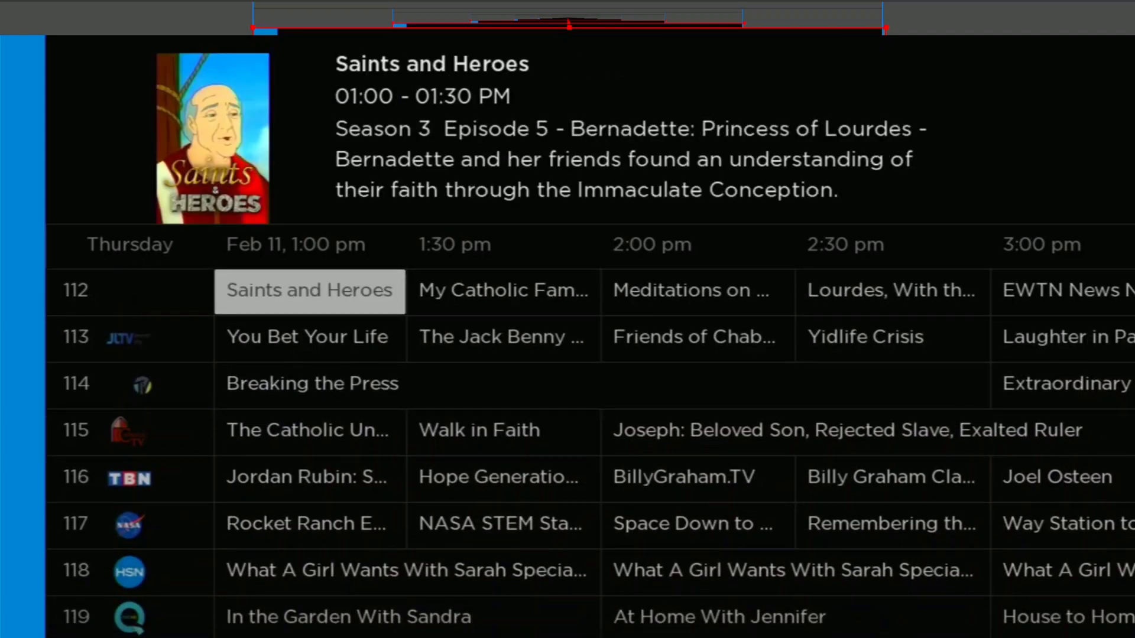
scroll(down, 3)
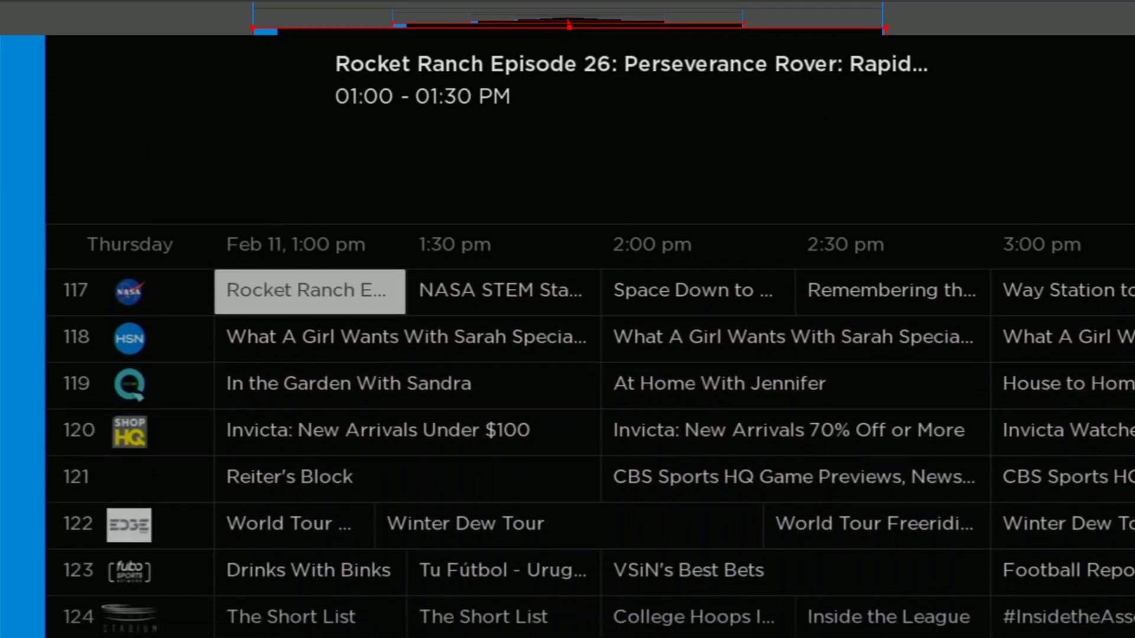
scroll(down, 3)
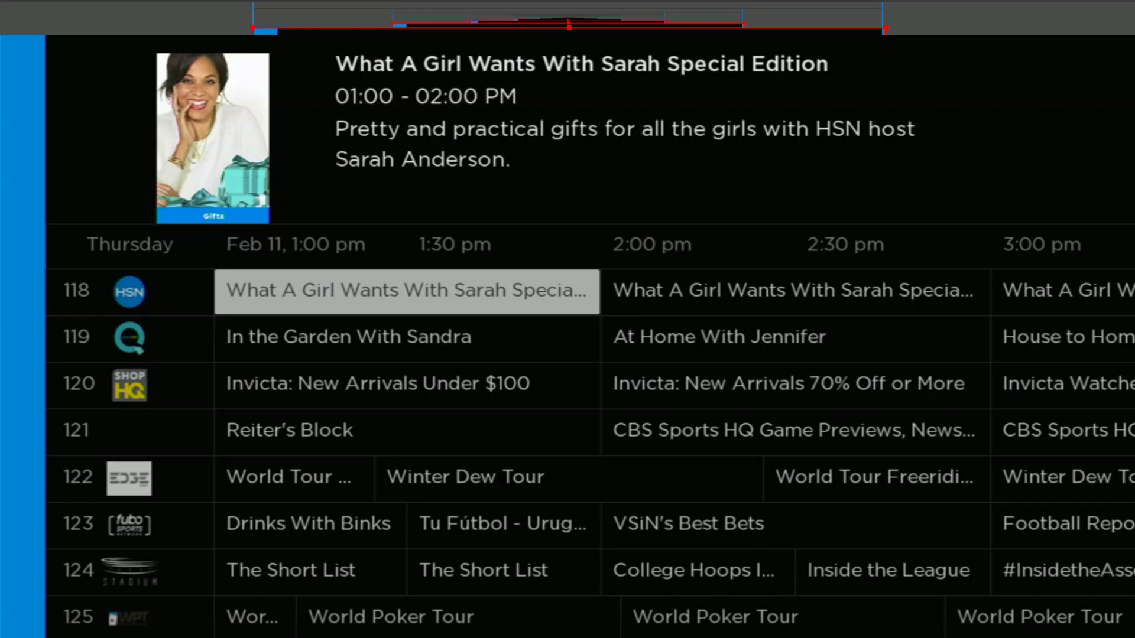
key(Home)
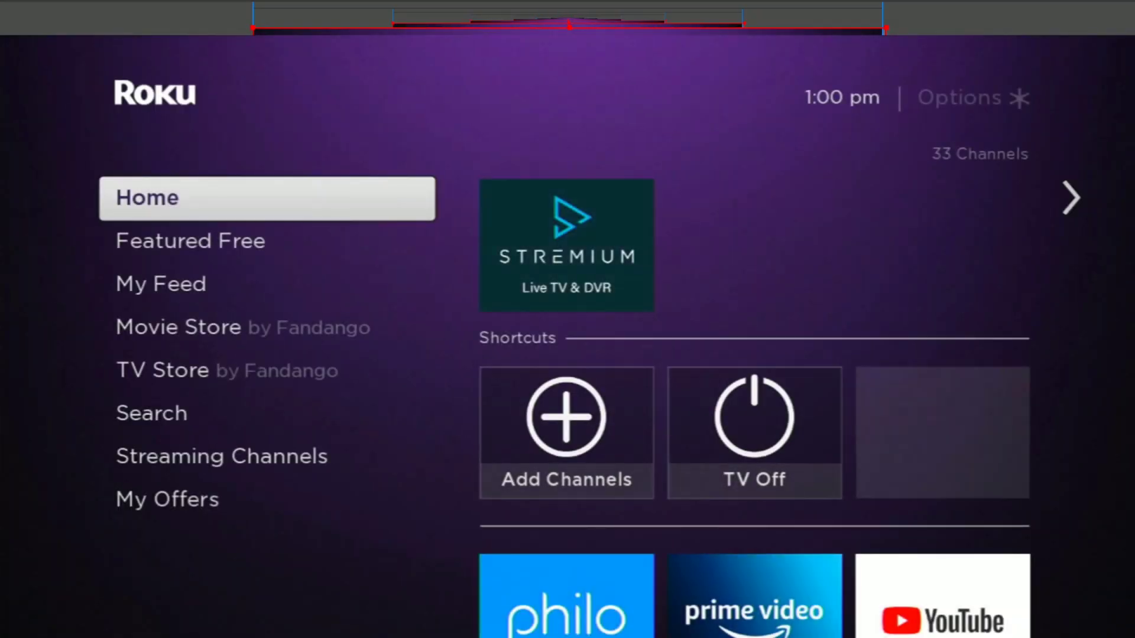